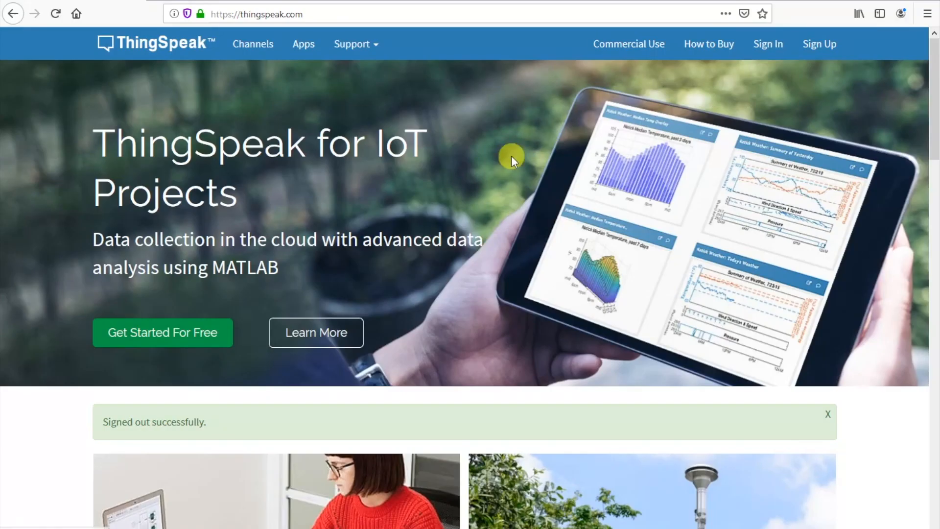
pyautogui.moveTo(820, 306)
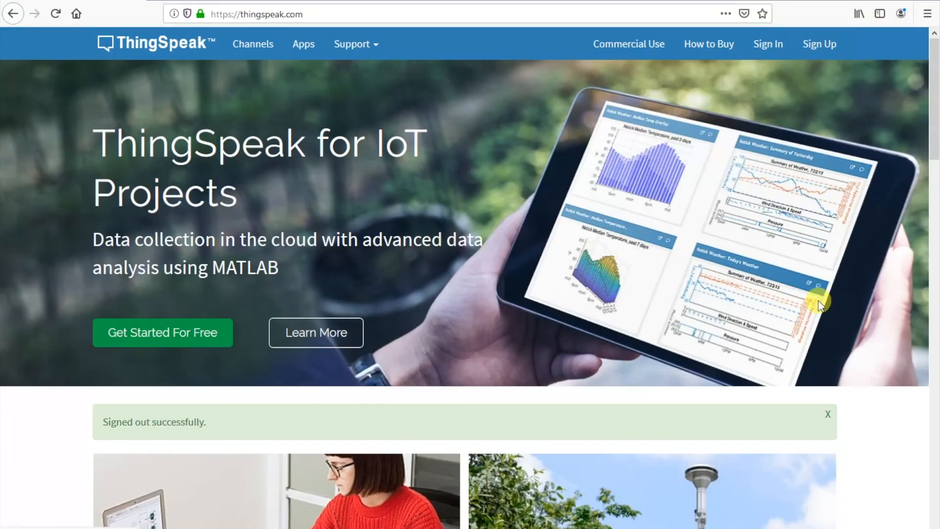
pyautogui.moveTo(819, 43)
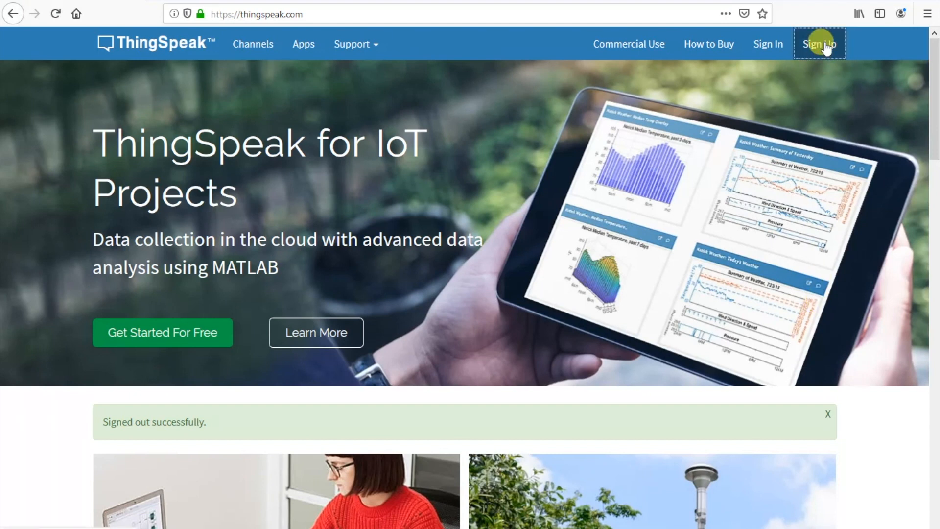
# - Sign up for a ThingSpeak MathWorks account with email, location and names
pyautogui.click(819, 43)
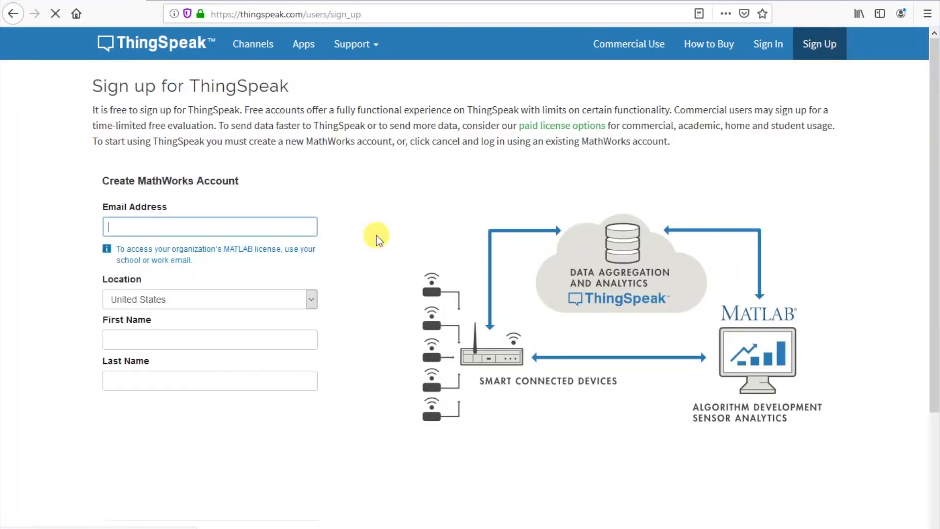
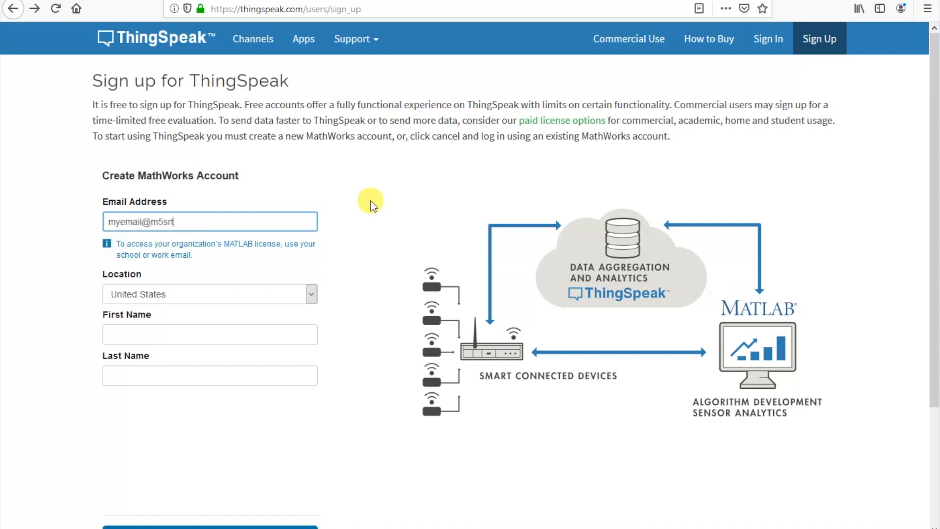
pyautogui.click(209, 334)
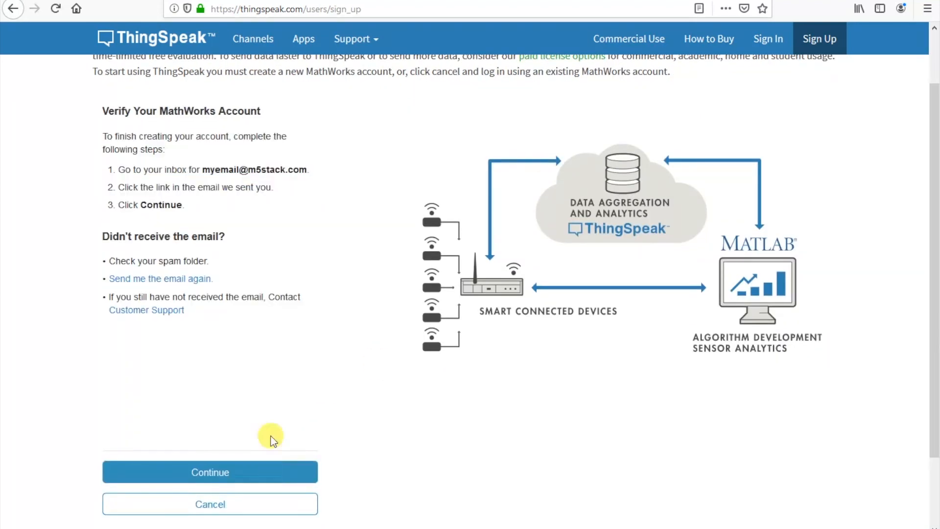
# - Confirm the verified account, go to Apps > ThingTweet, and start Link Twitter Account
pyautogui.click(210, 472)
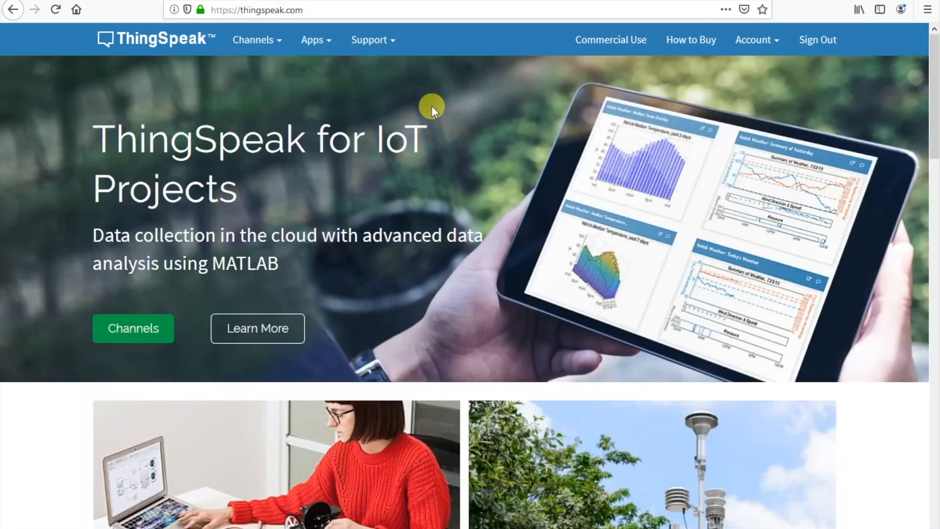
pyautogui.click(312, 40)
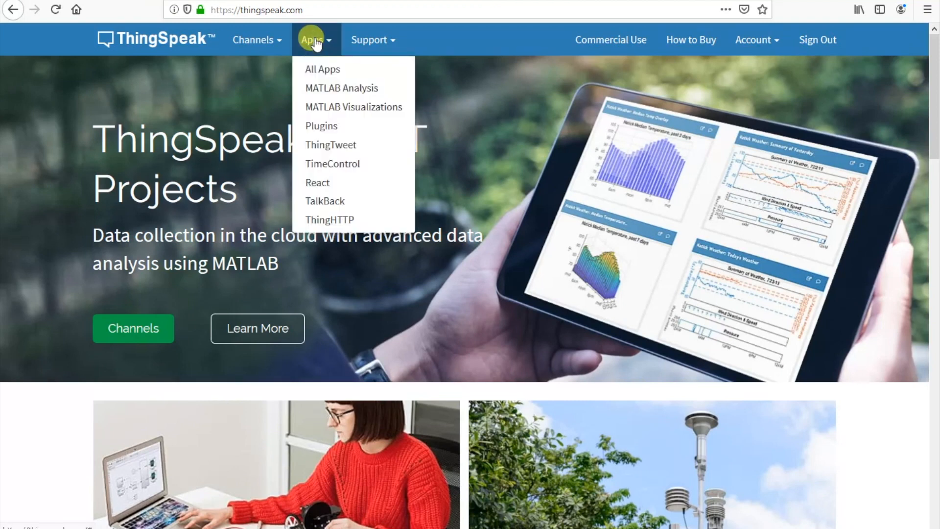
pyautogui.click(312, 39)
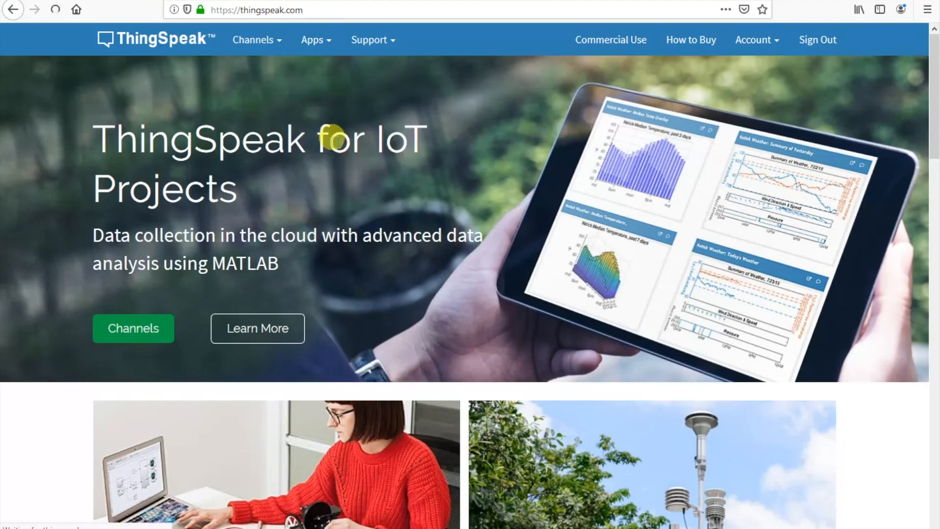
pyautogui.click(312, 40)
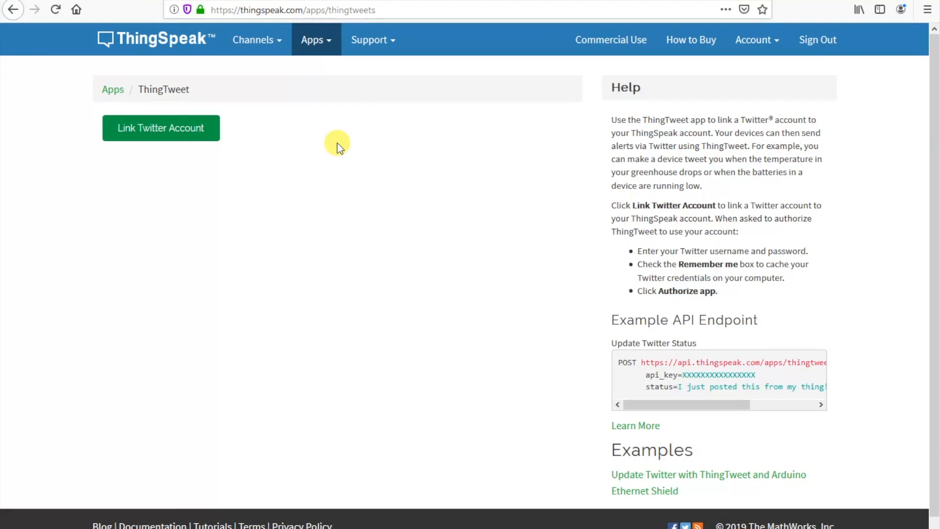
pyautogui.click(160, 127)
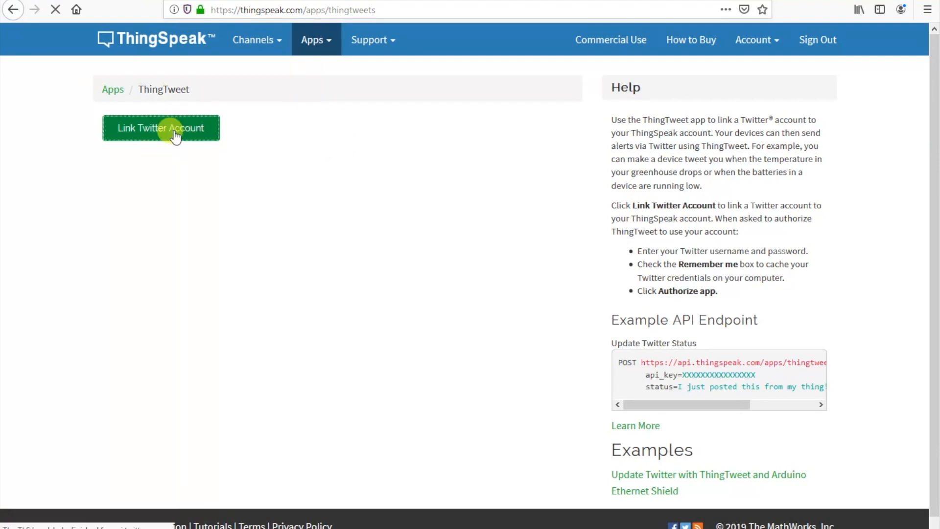
# - Sign in with the Twitter username and password and authorize the ThingTweet app
pyautogui.click(161, 128)
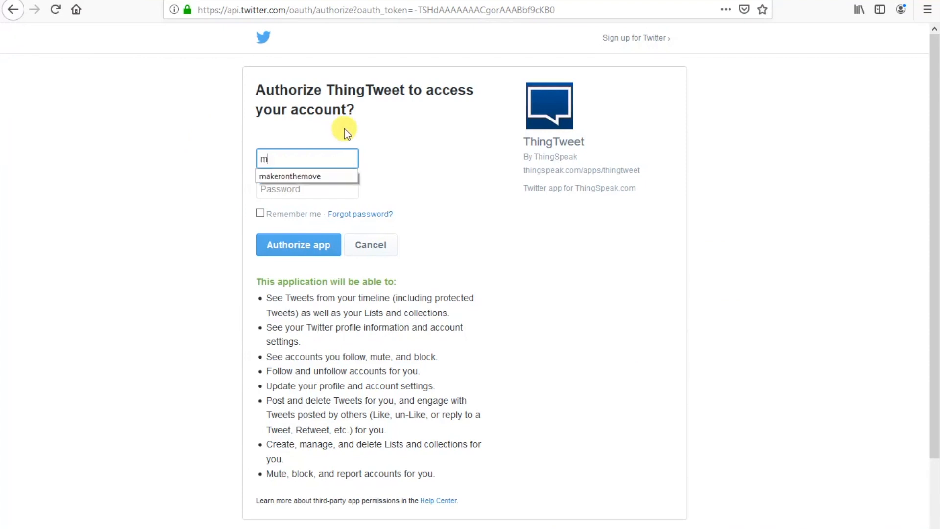
pyautogui.click(290, 176)
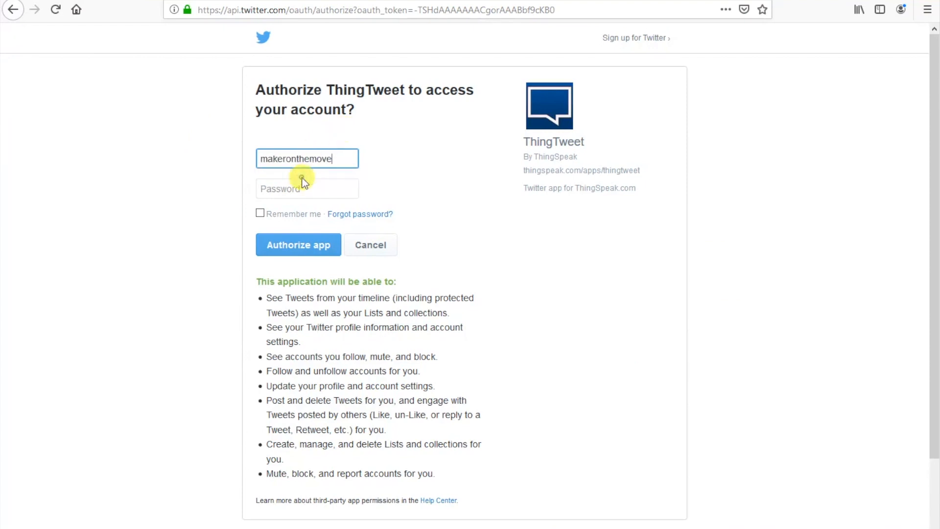
pyautogui.click(307, 188)
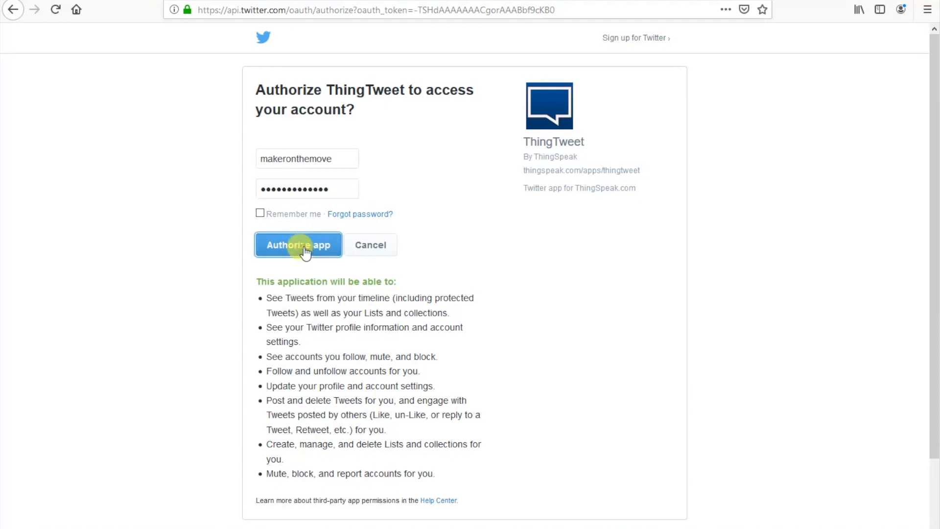
pyautogui.click(298, 245)
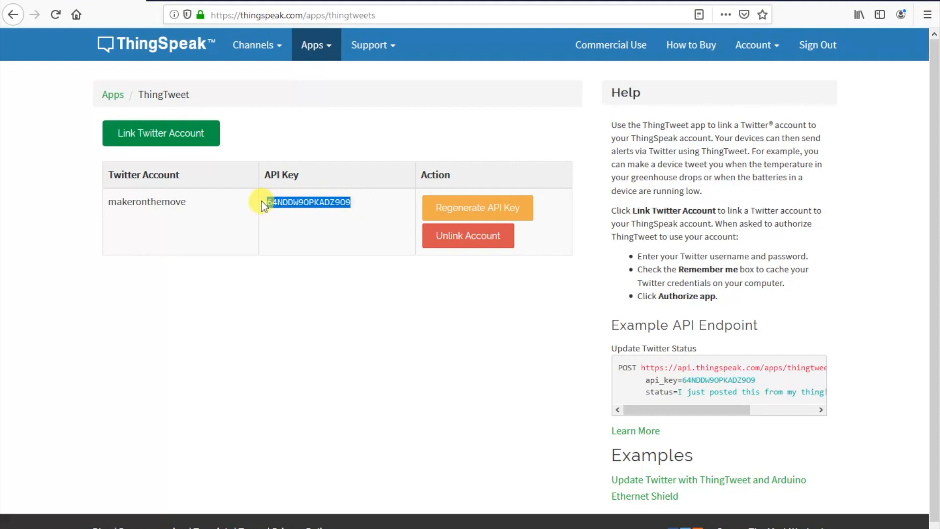
# - Copy the linked account's ThingTweet API key from the table
pyautogui.rightClick(309, 202)
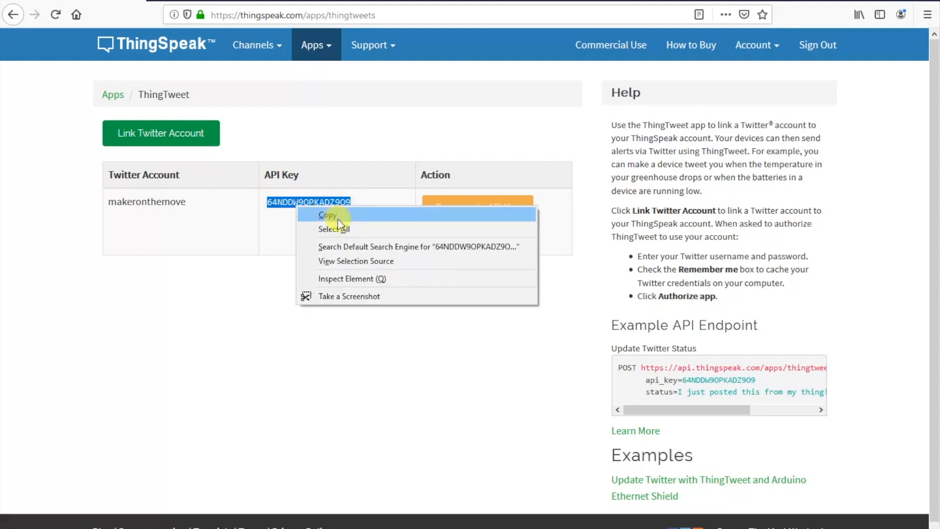
pyautogui.click(328, 215)
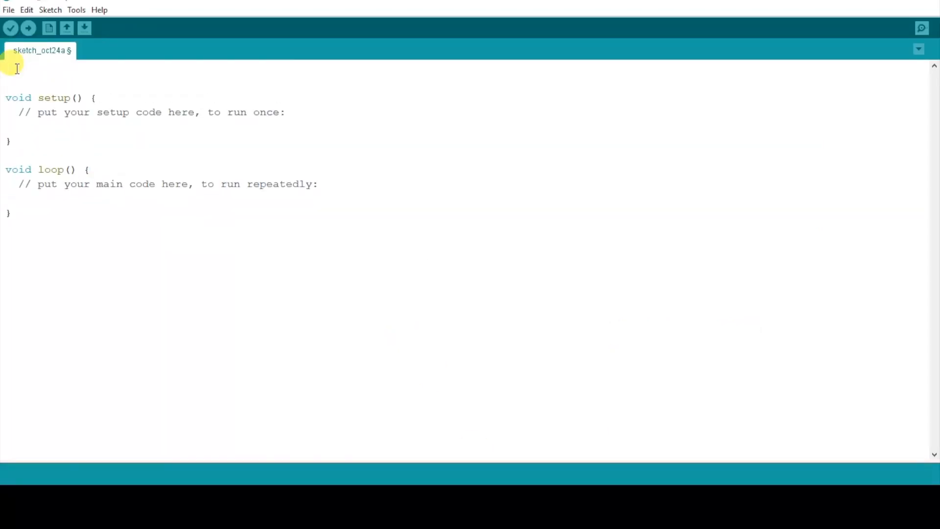
# - Add #include lines for M5Stack.h and WiFi.h
pyautogui.write('#include <>')
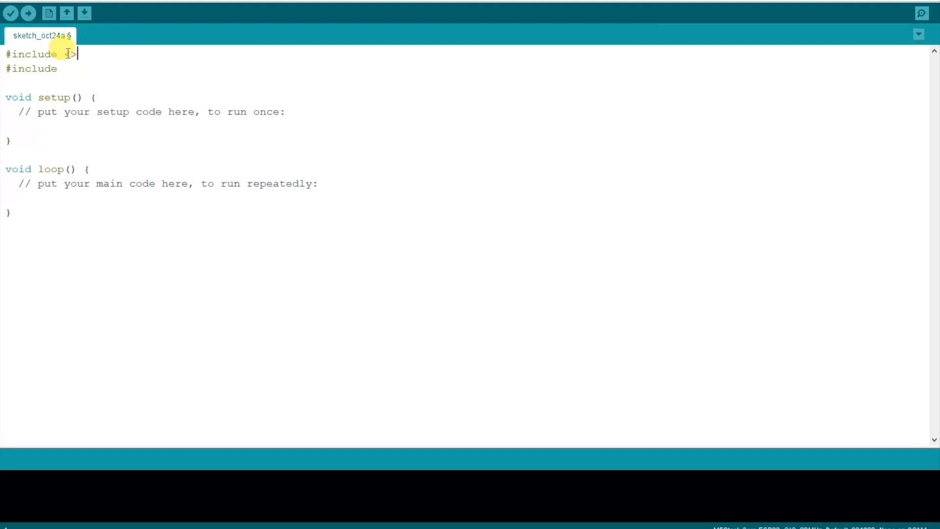
pyautogui.write('M5Stack.h')
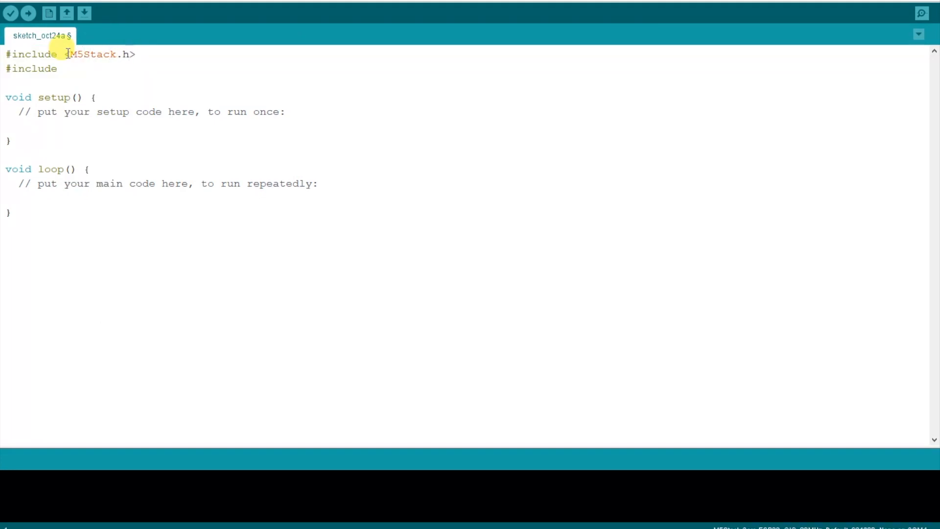
pyautogui.write(',.')
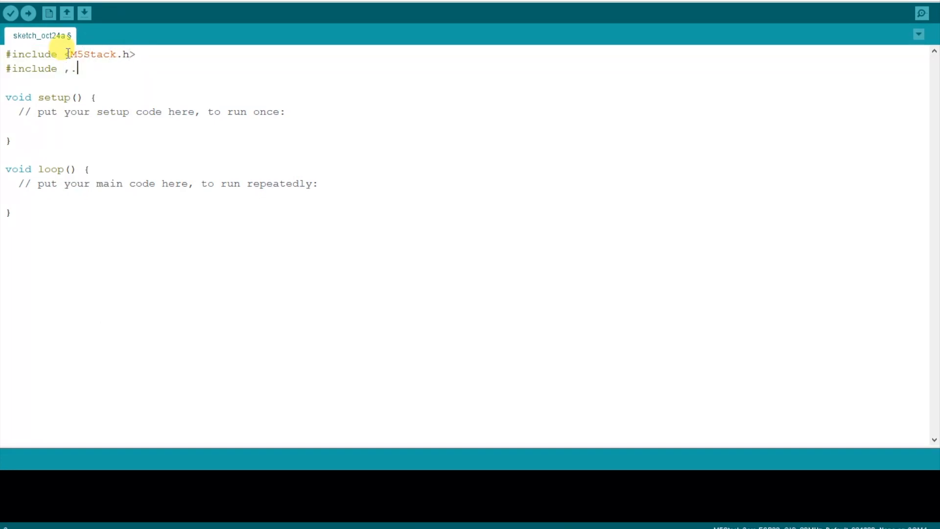
pyautogui.write('<Wi>')
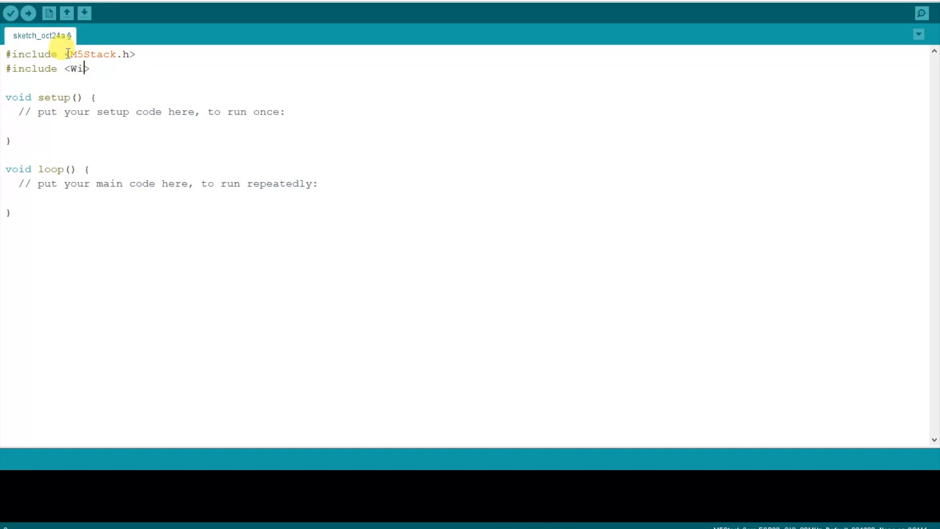
pyautogui.write('Fi.h>')
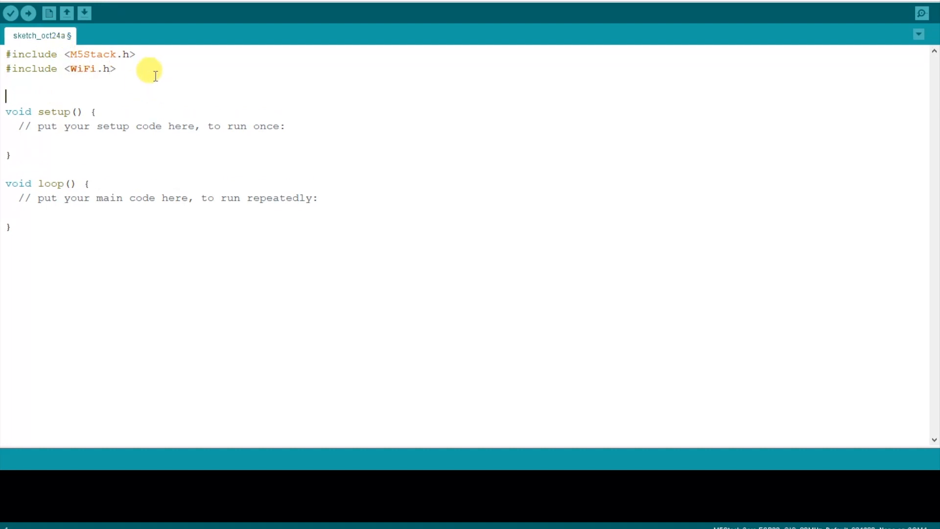
# - Declare WiFiClient client and thingSpeakAddress "api.thingspeak.com", and begin String thingtweetAPIKey
pyautogui.write('WiFiClient client;')
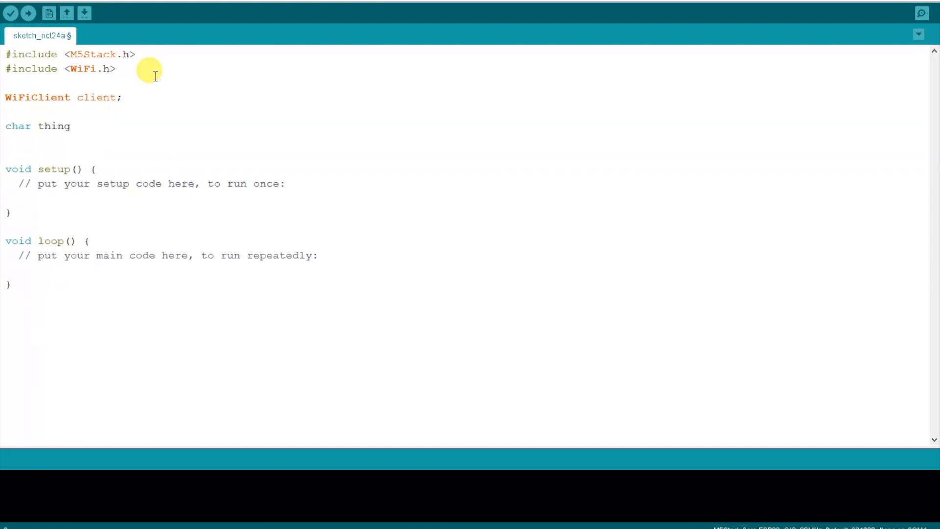
pyautogui.write('SpeakAddress[]')
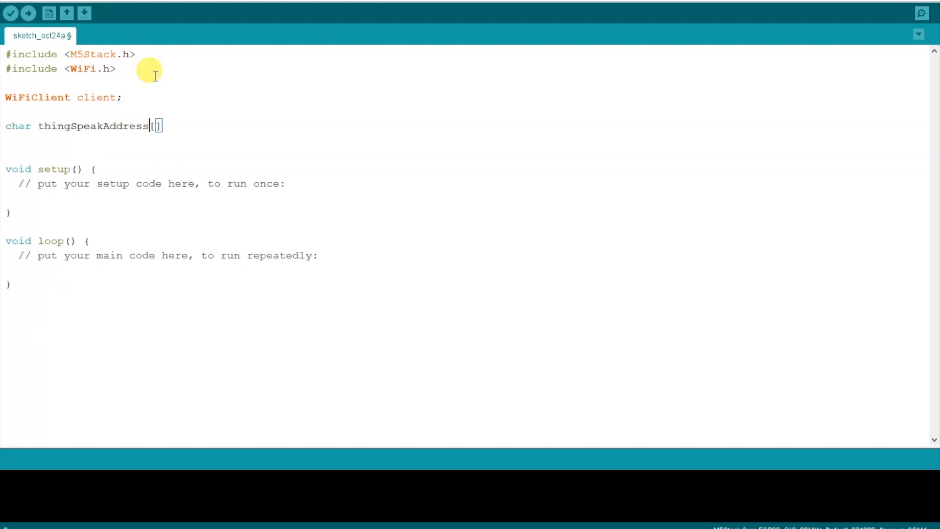
pyautogui.write('= "api.thingspeak.com";')
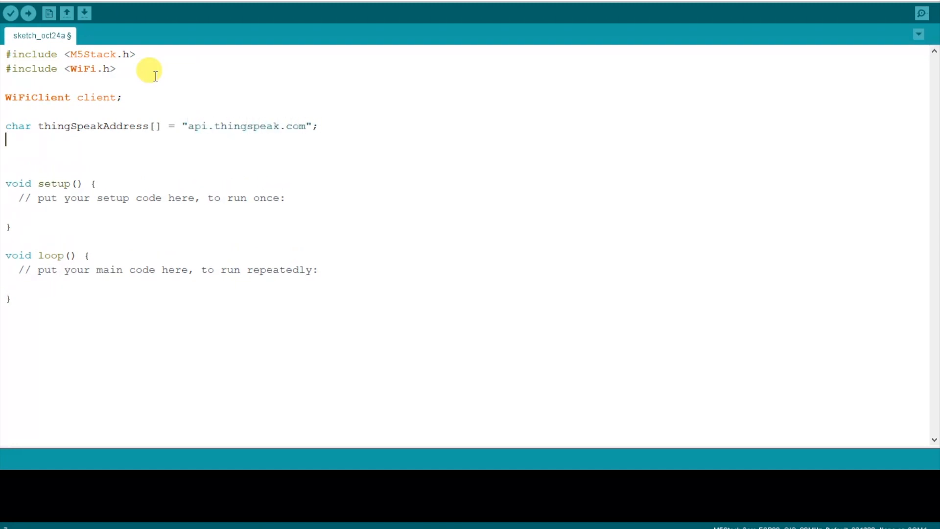
pyautogui.write('String thingtwee')
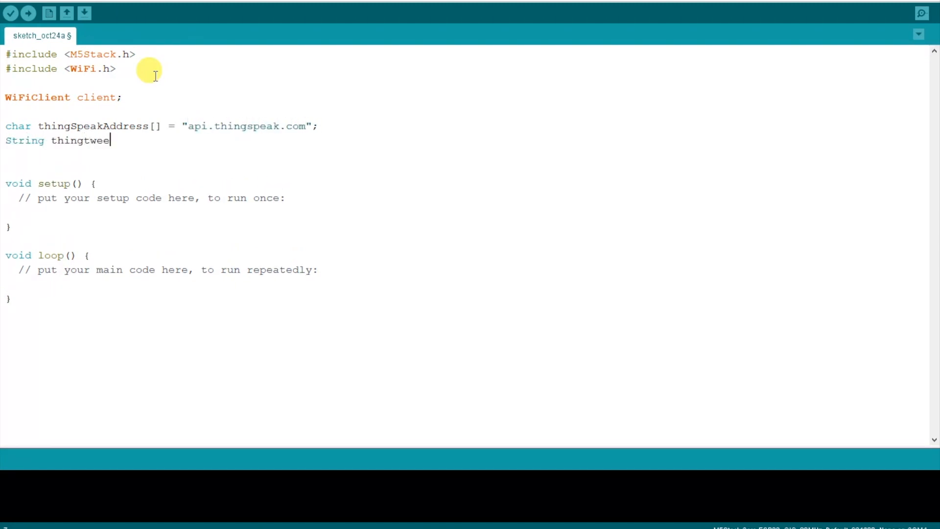
pyautogui.write('tAPIKey = "')
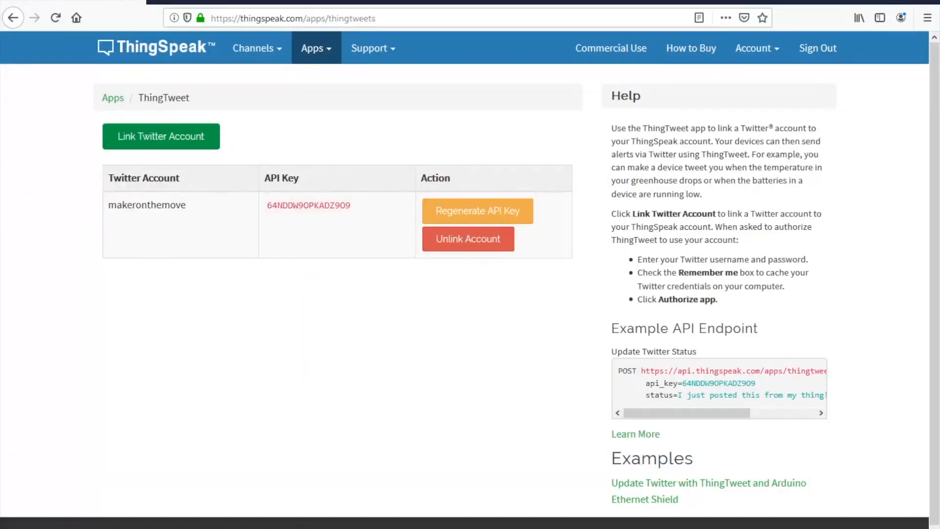
# - Fill in the ThingTweet API key string and declare String tsData;
pyautogui.doubleClick(308, 205)
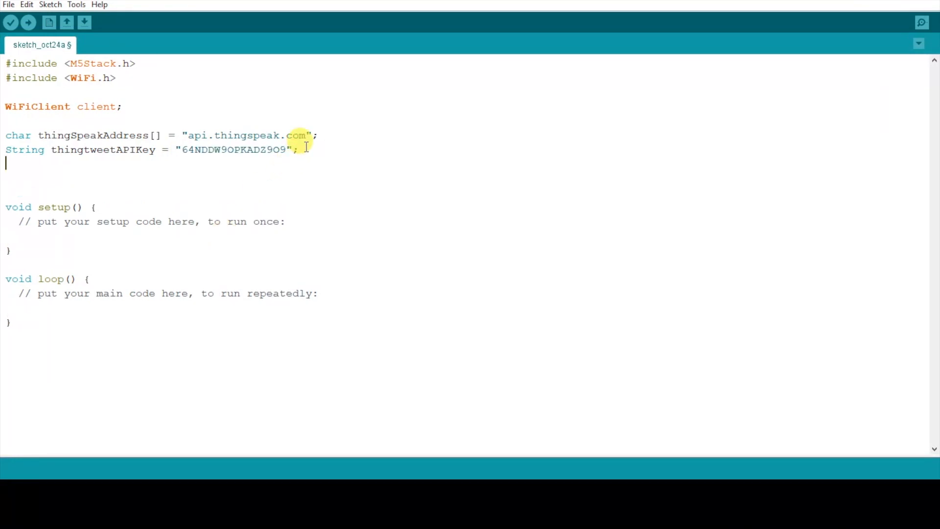
pyautogui.write('String ts')
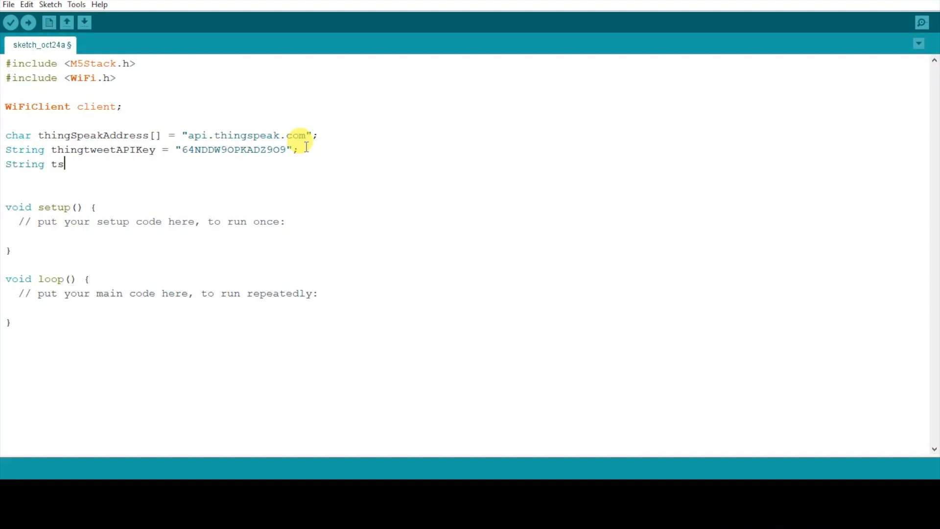
pyautogui.write('Data')
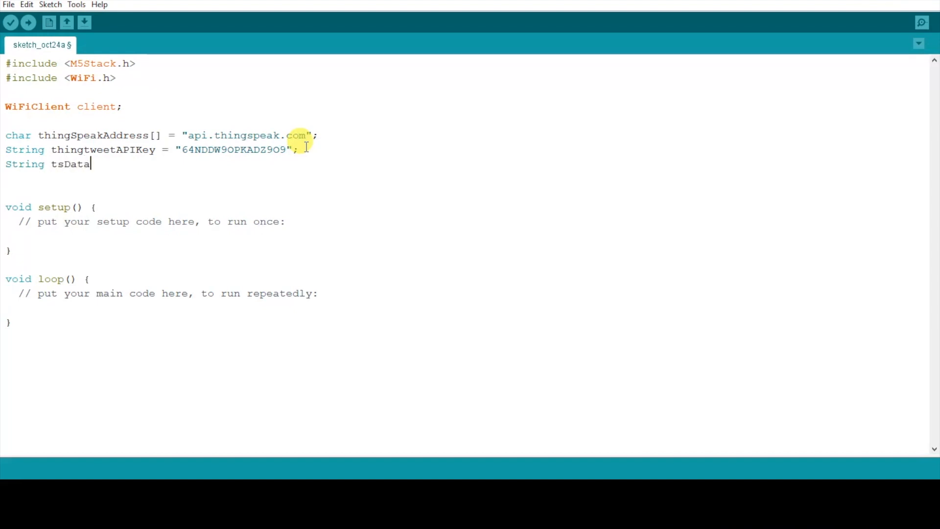
pyautogui.write(';')
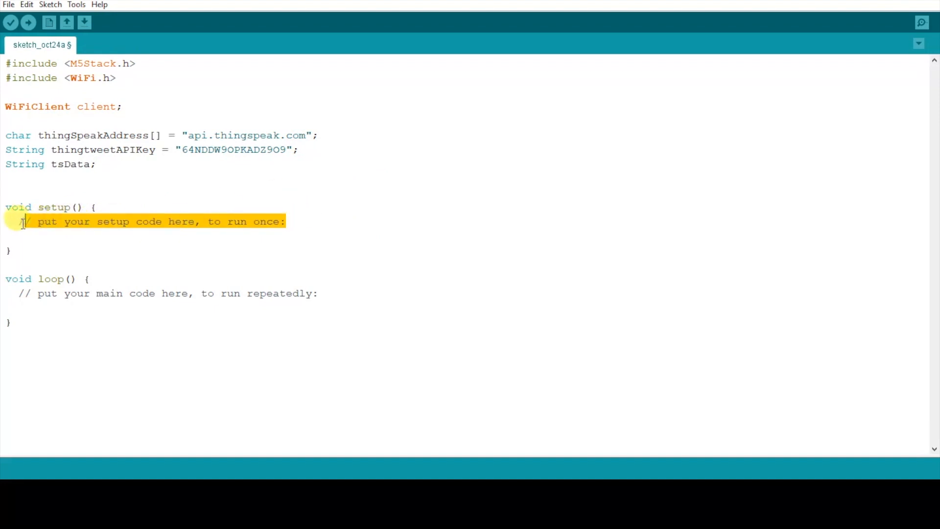
# - Replace the setup comment with M5.begin(), WiFi disconnect and delay(1000);
pyautogui.press('Delete')
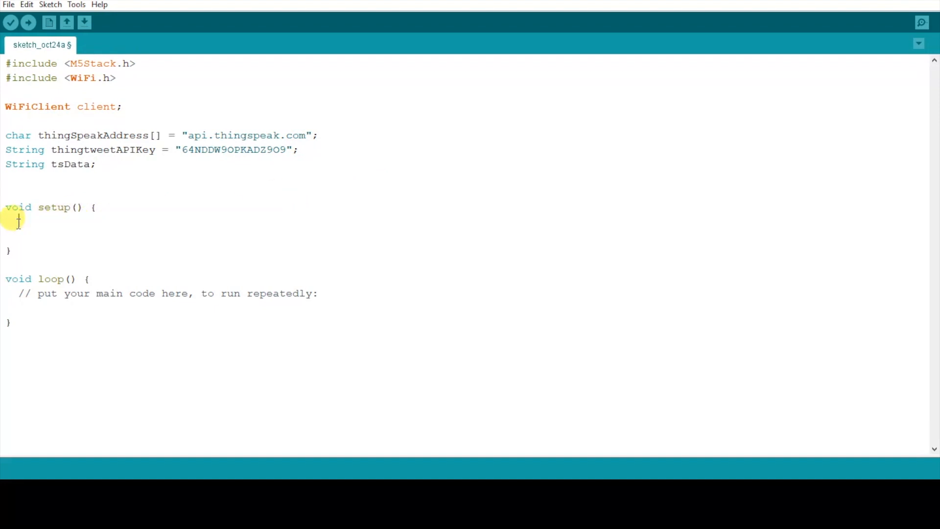
pyautogui.write('M')
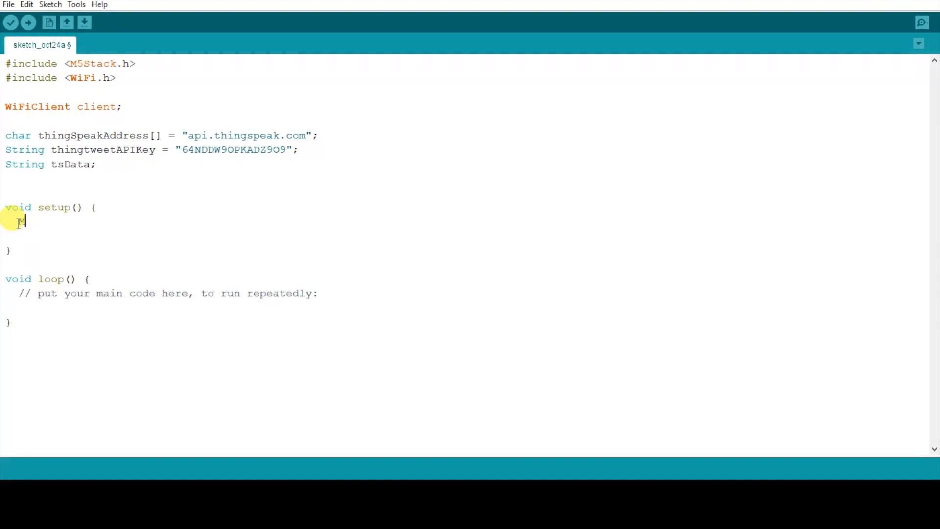
pyautogui.write('5.beg')
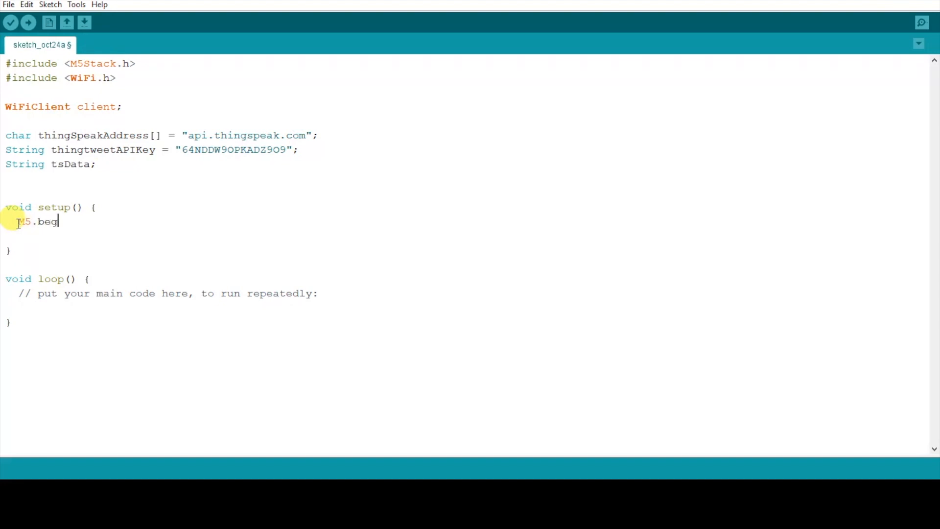
pyautogui.write('in();')
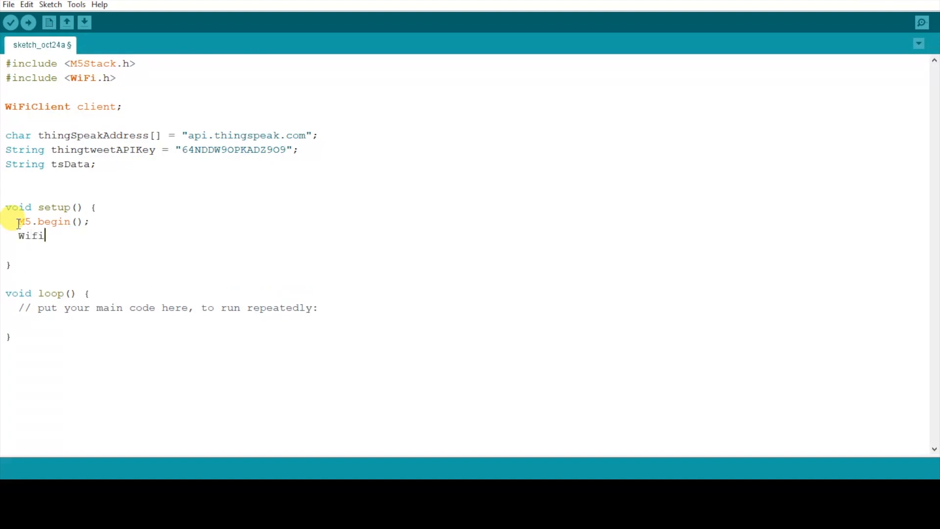
pyautogui.write('.Disconnect')
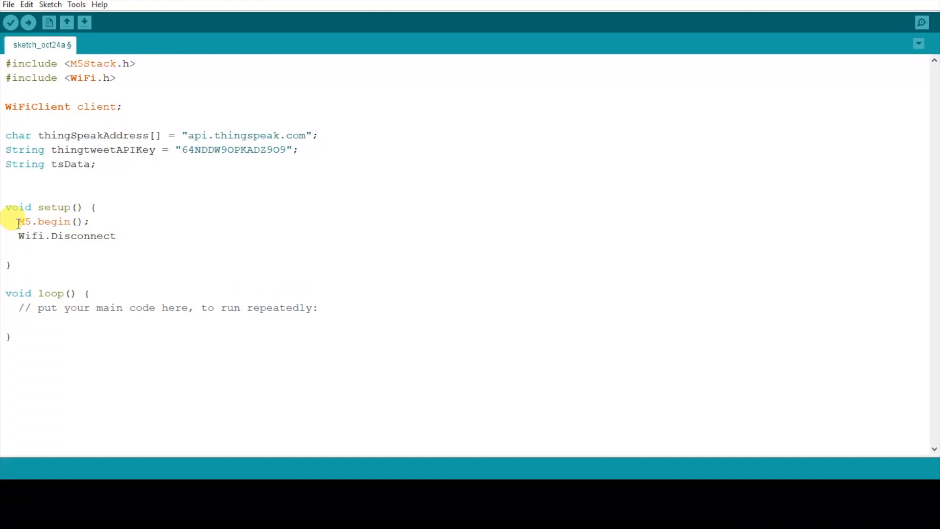
pyautogui.write('()')
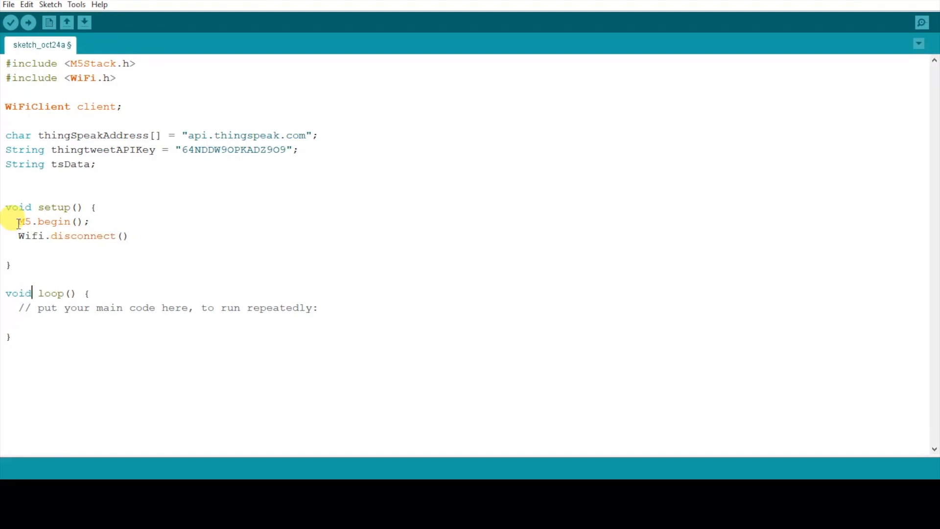
pyautogui.click(123, 236)
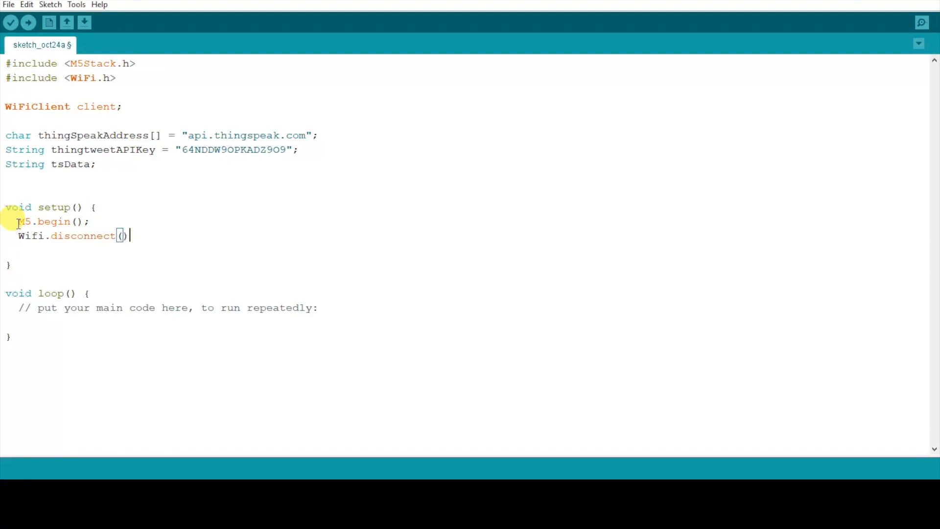
pyautogui.write(';')
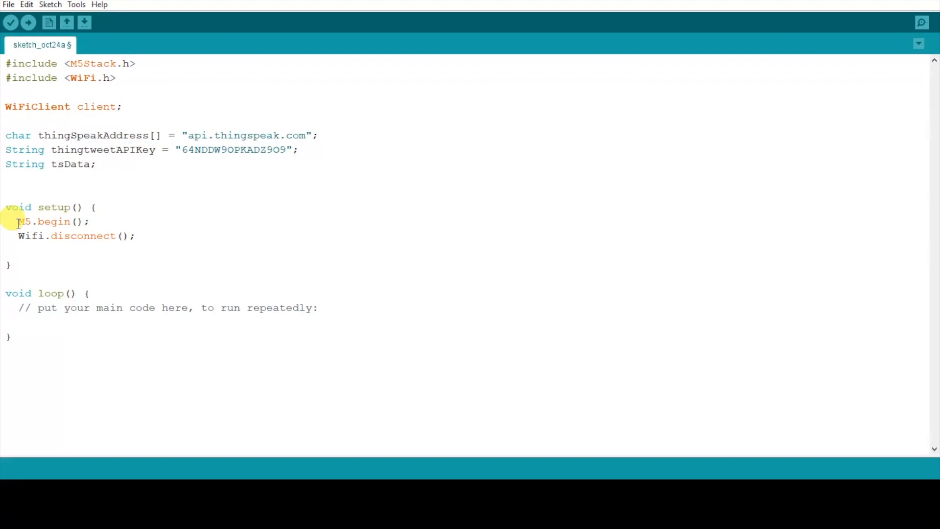
pyautogui.write('delay(1')
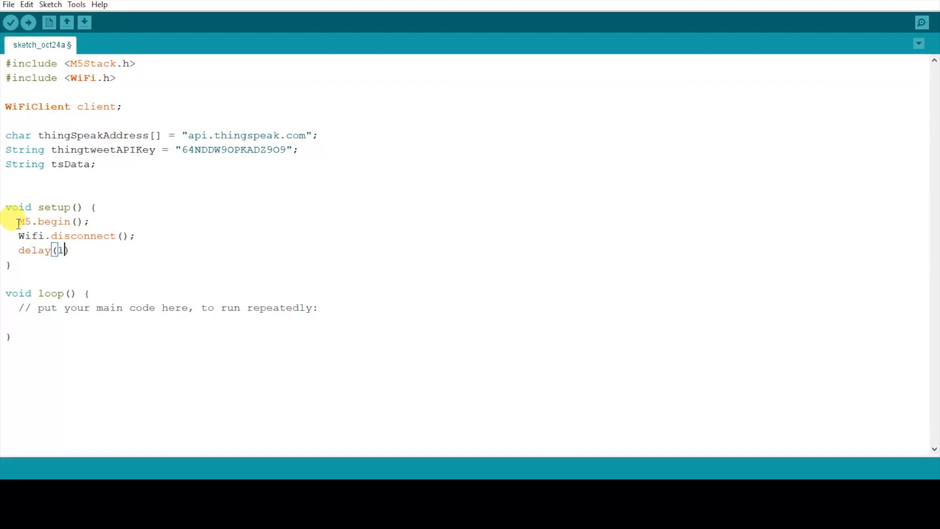
pyautogui.write('000);')
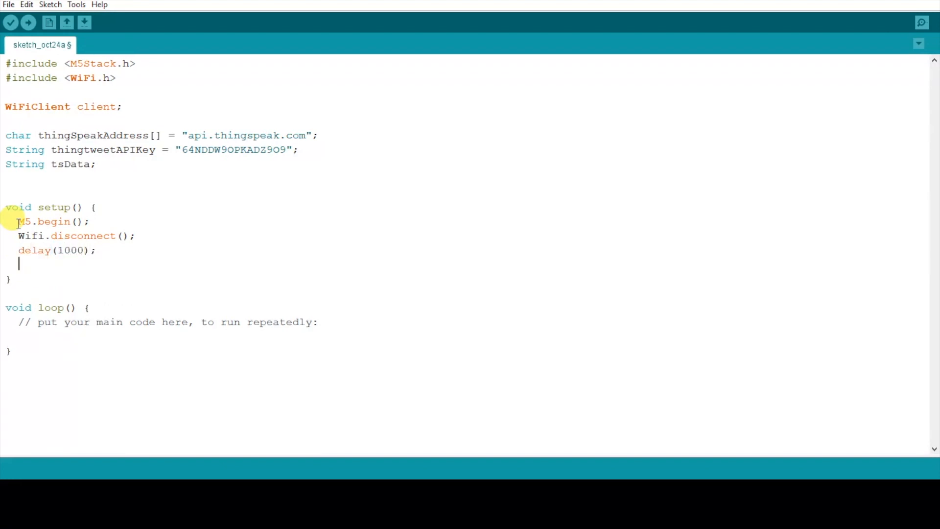
# - Print "START" on the LCD and call WiFi.begin("yourssid", "yourpassword")
pyautogui.write('M5.Lcd.')
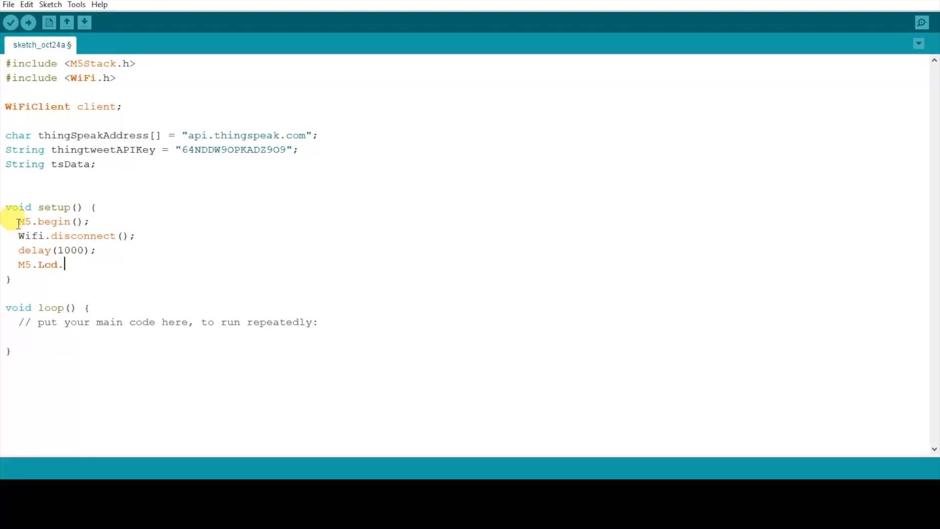
pyautogui.write('println')
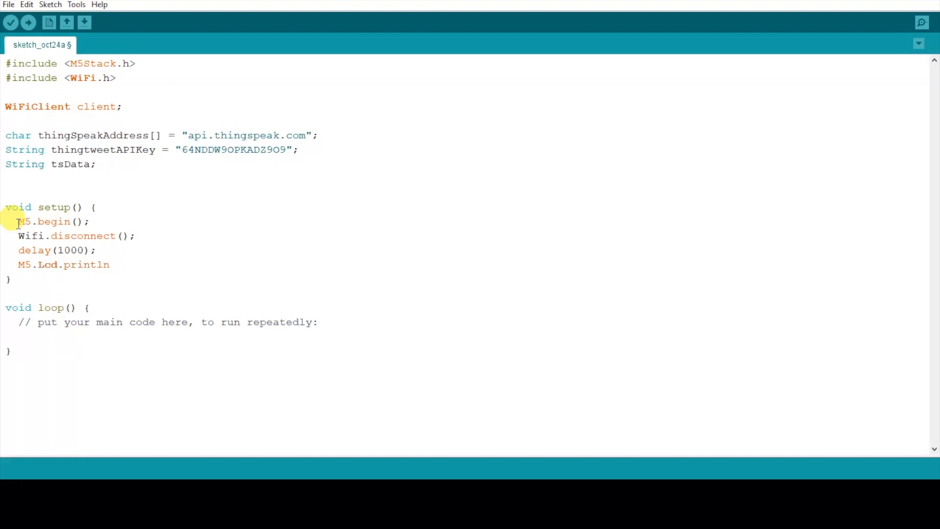
pyautogui.write('("")')
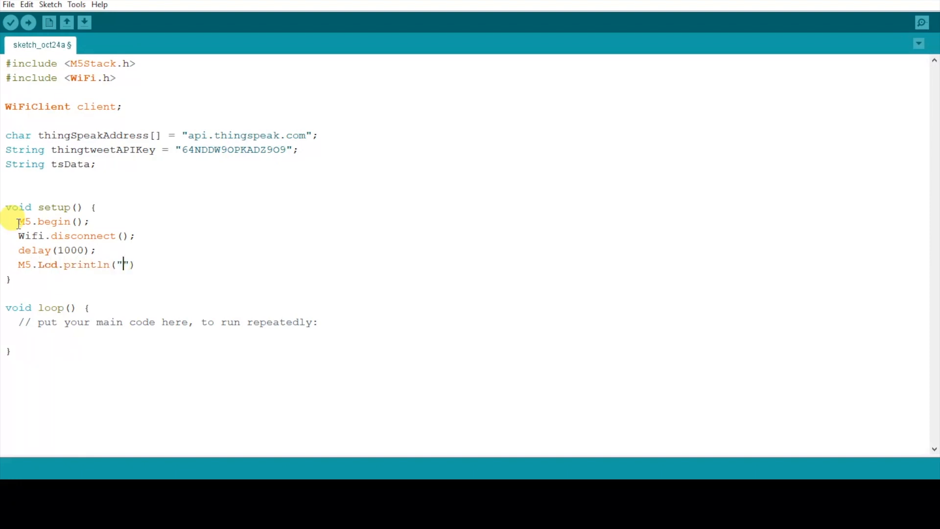
pyautogui.write('START')
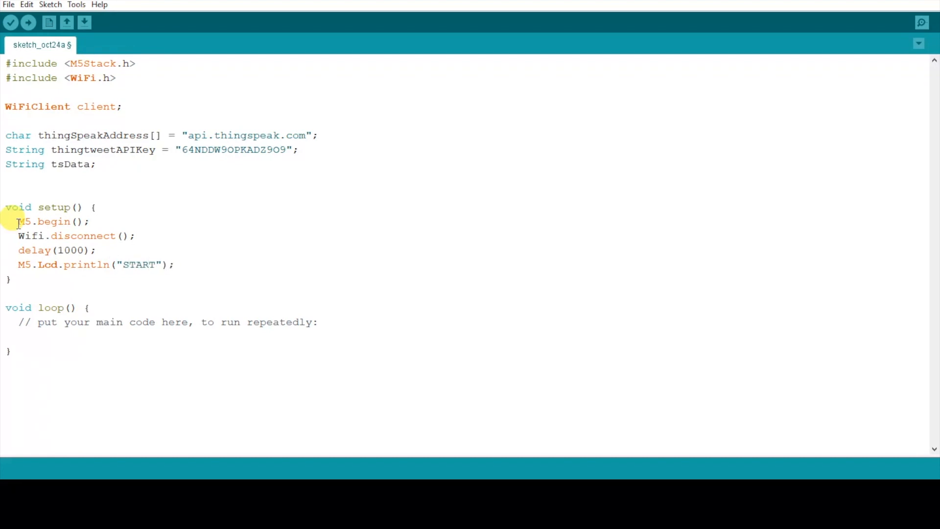
pyautogui.write('WiFi')
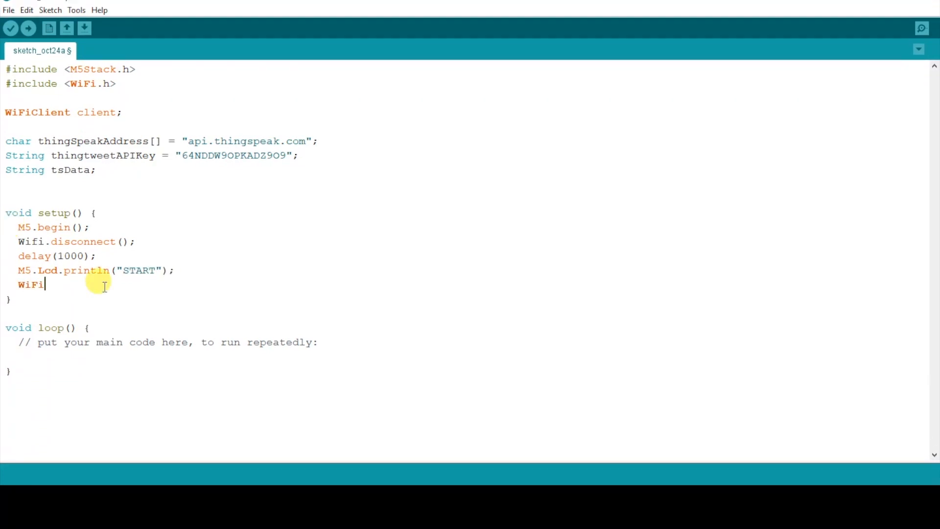
pyautogui.write('.be')
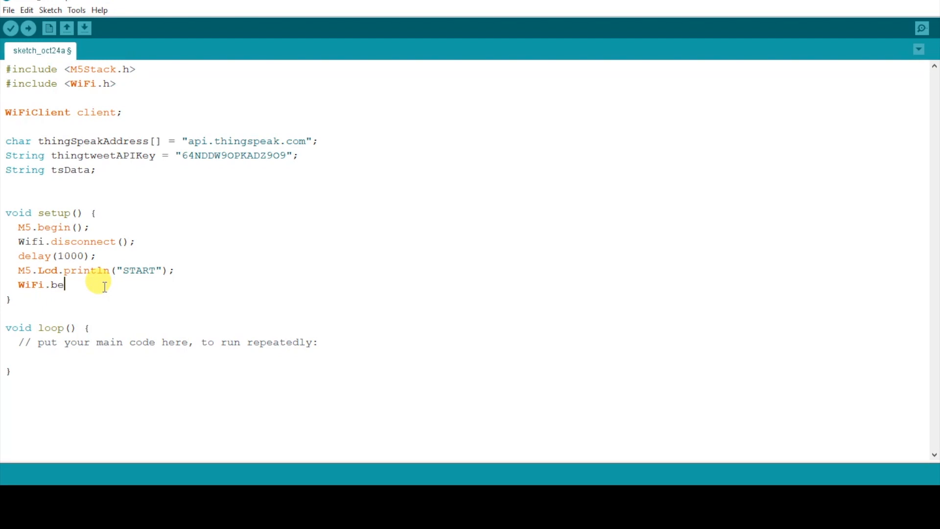
pyautogui.write('gin')
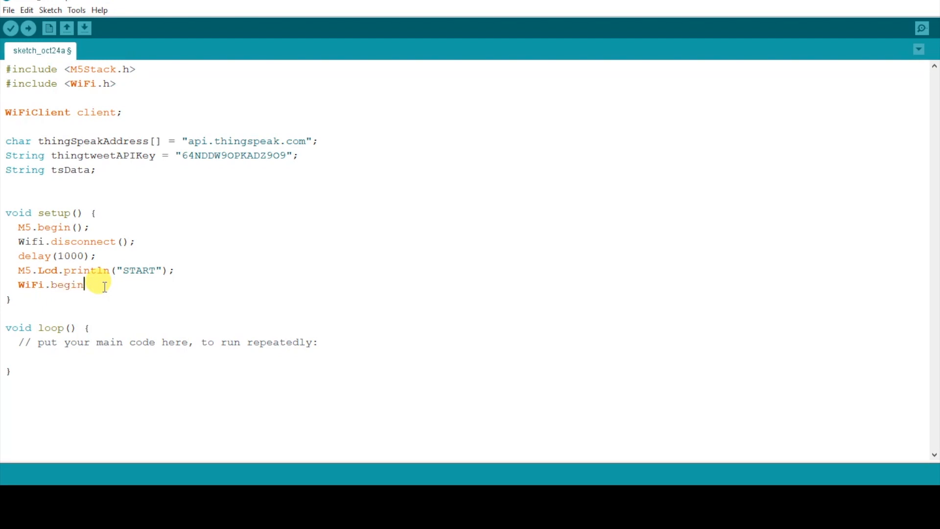
pyautogui.write('("")')
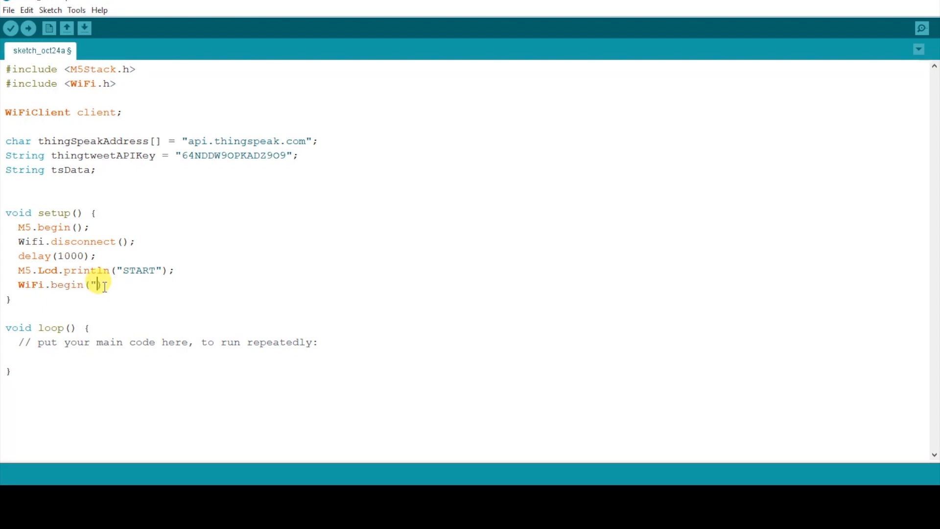
pyautogui.write('yourssid", ""')
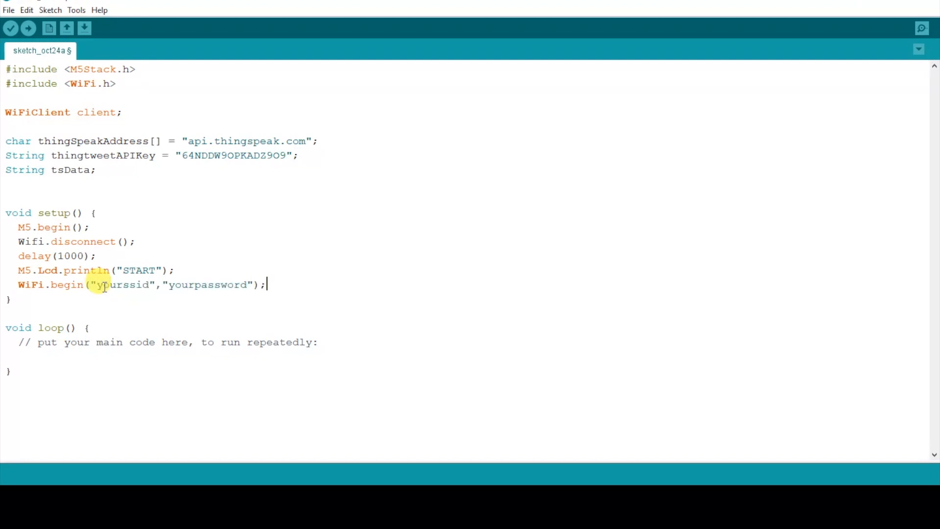
pyautogui.write('w')
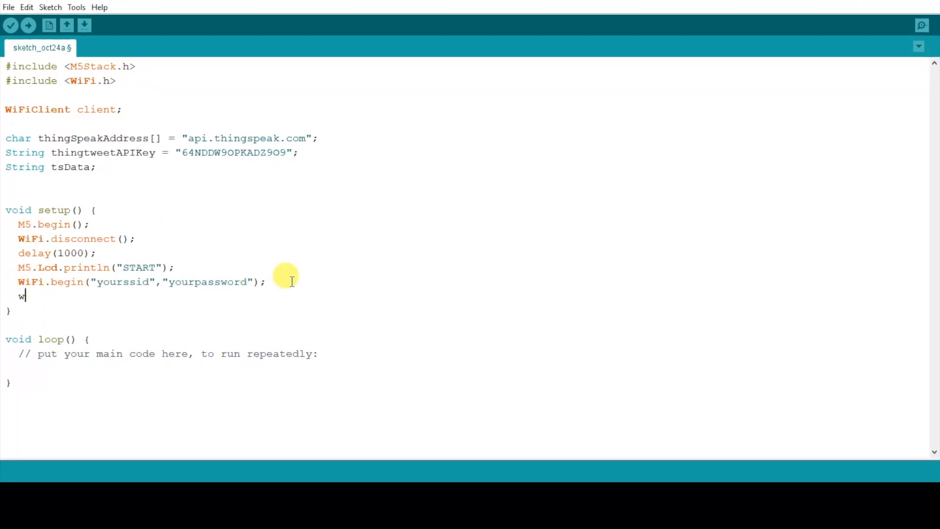
# - Write a while loop that runs until WiFi status is WL_CONNECTED
pyautogui.write('hile (()')
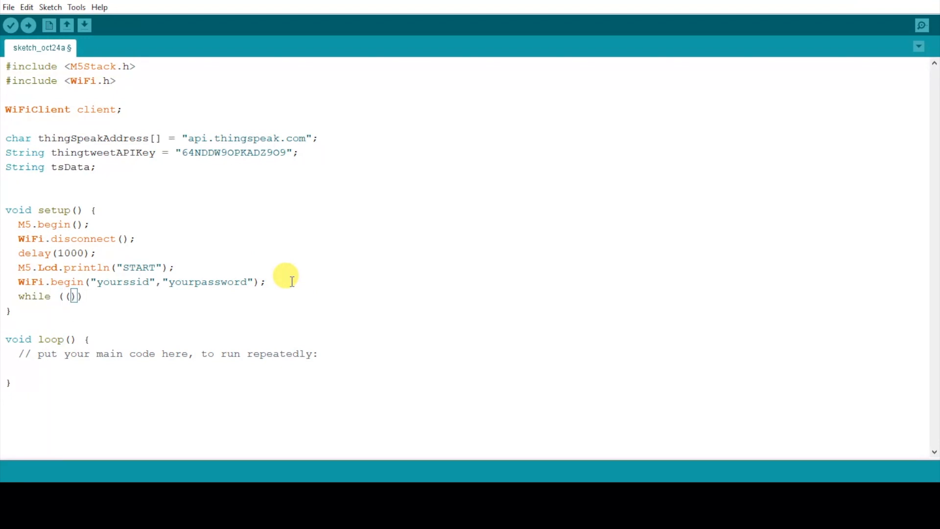
pyautogui.write('!(WiFI.')
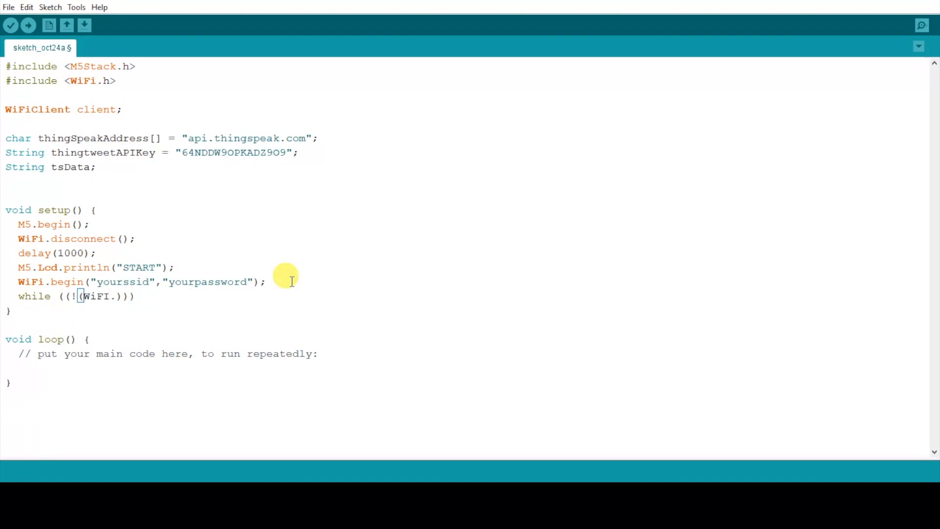
pyautogui.write('status()')
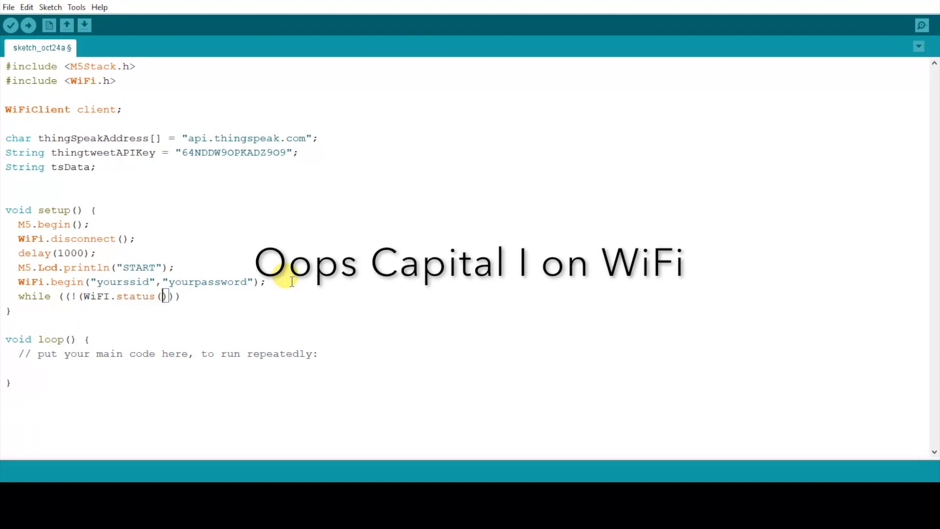
pyautogui.write('==')
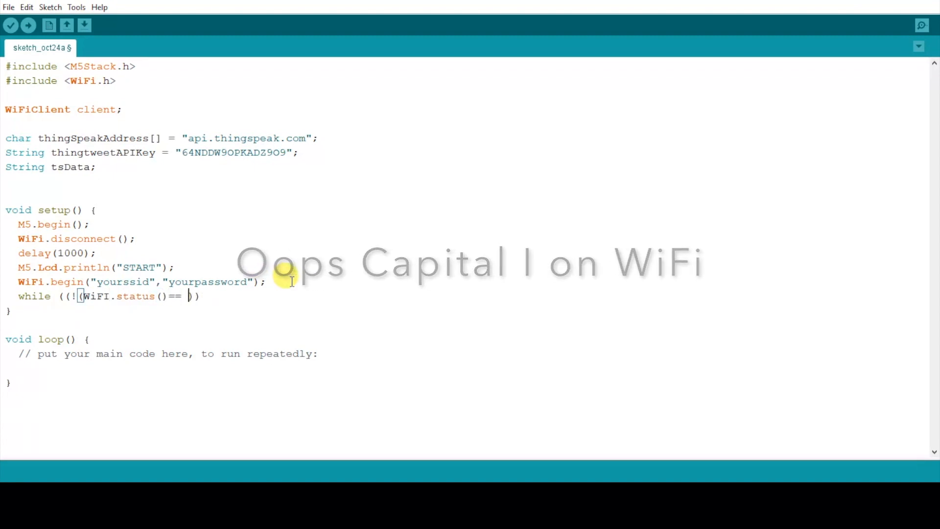
pyautogui.write('WL_CONNECTED')
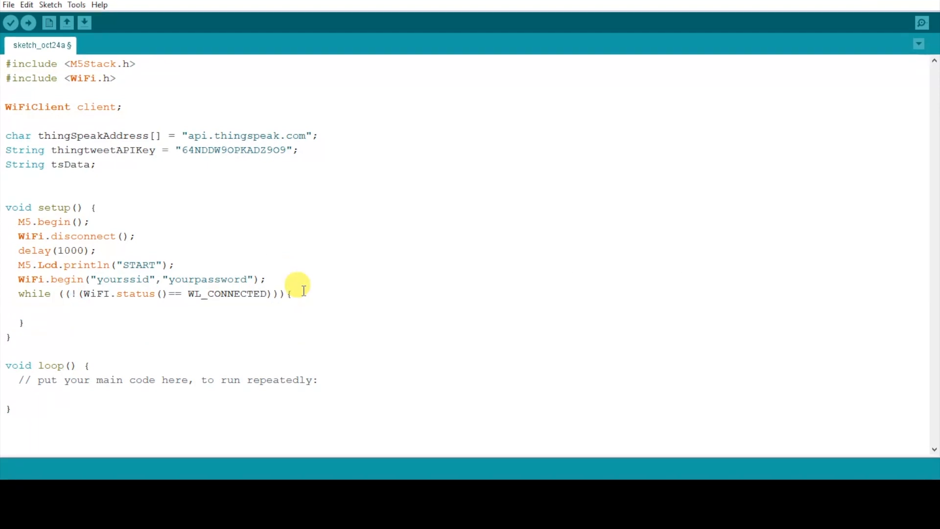
# - In the loop add delay(300) and print "..", then print "connected" afterward
pyautogui.write('dela')
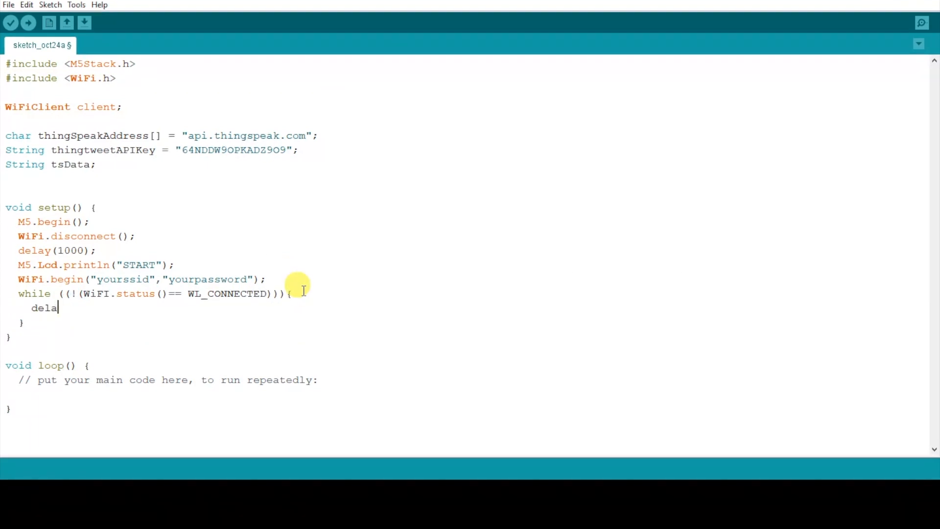
pyautogui.write('y()')
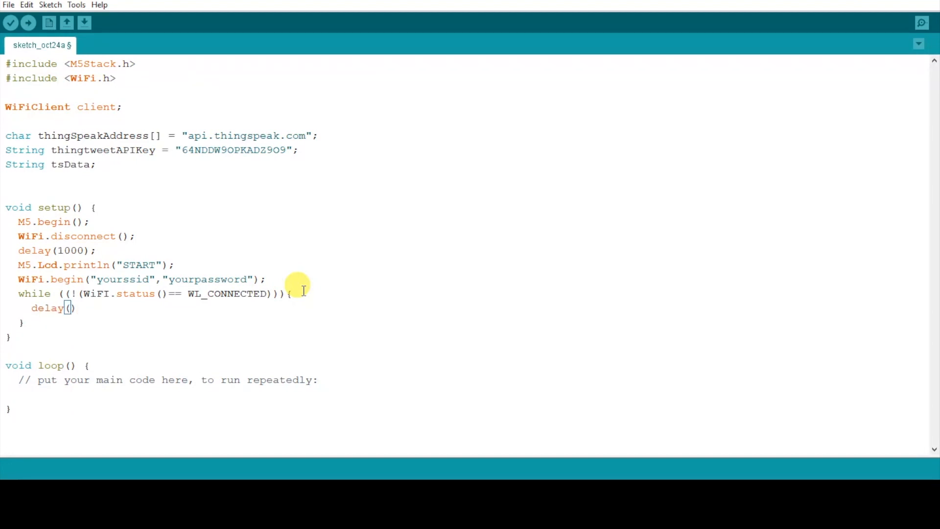
pyautogui.write('300')
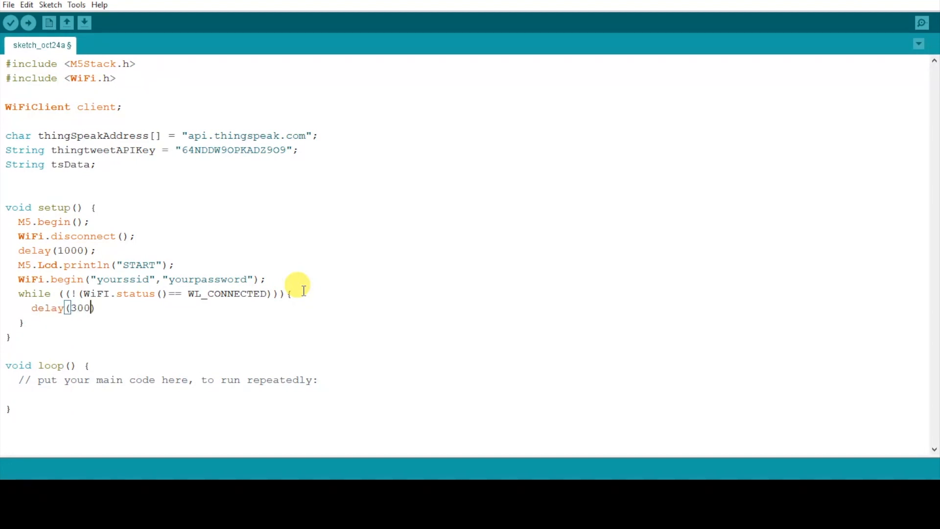
pyautogui.write(');')
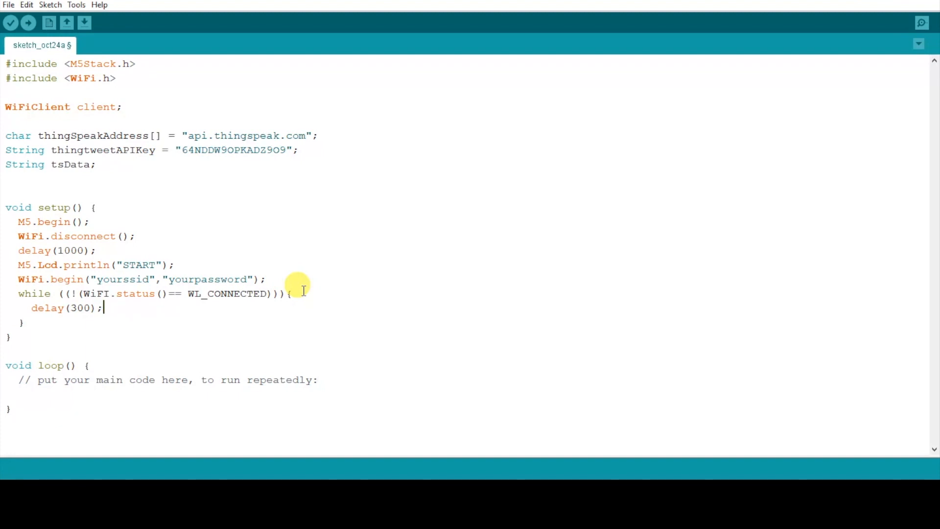
pyautogui.write('M5.Lcd')
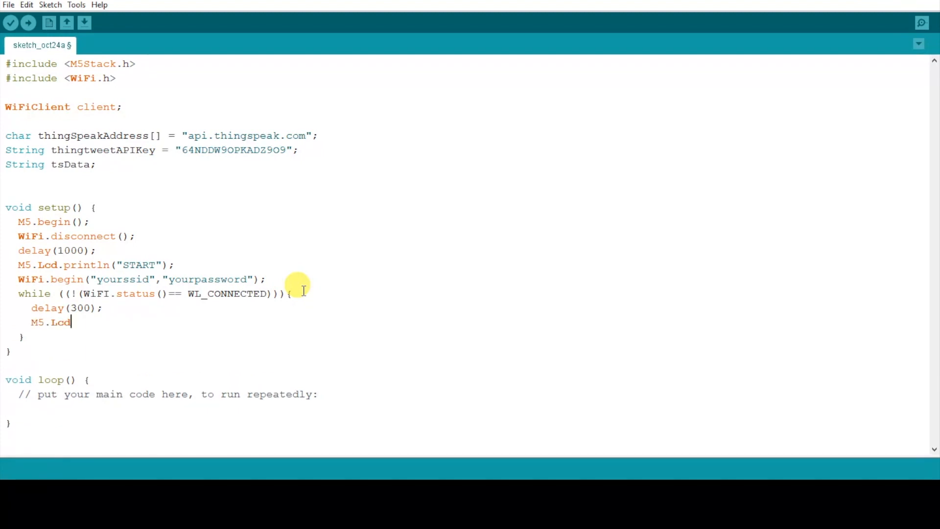
pyautogui.write('.println("..");')
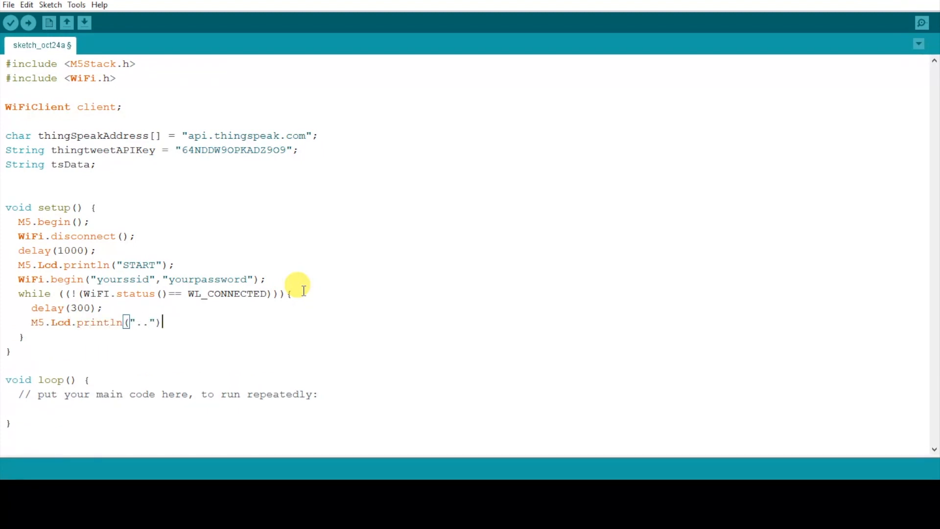
pyautogui.write('M5.Lcd.')
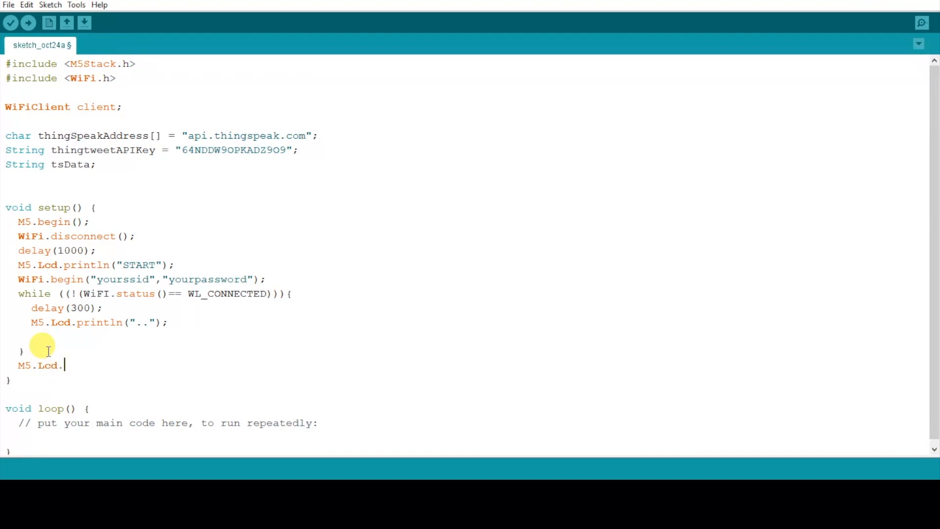
pyautogui.write('println()')
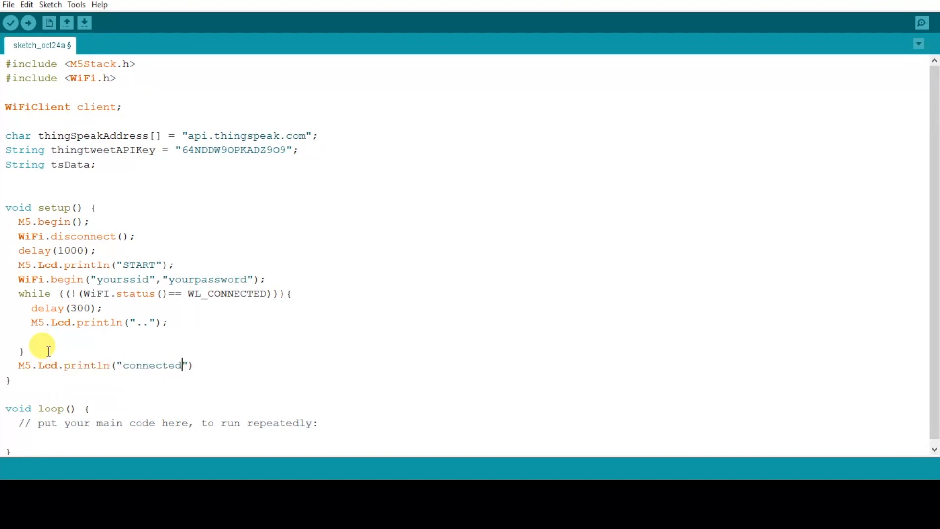
pyautogui.write(';')
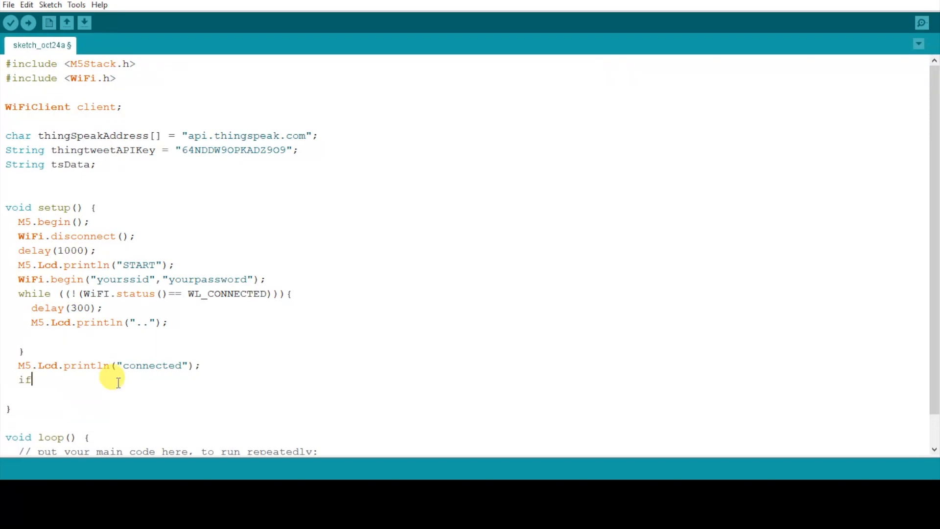
# - Open an if block connecting the client to "api.thingspeak.com" on port 80
pyautogui.write('(client')
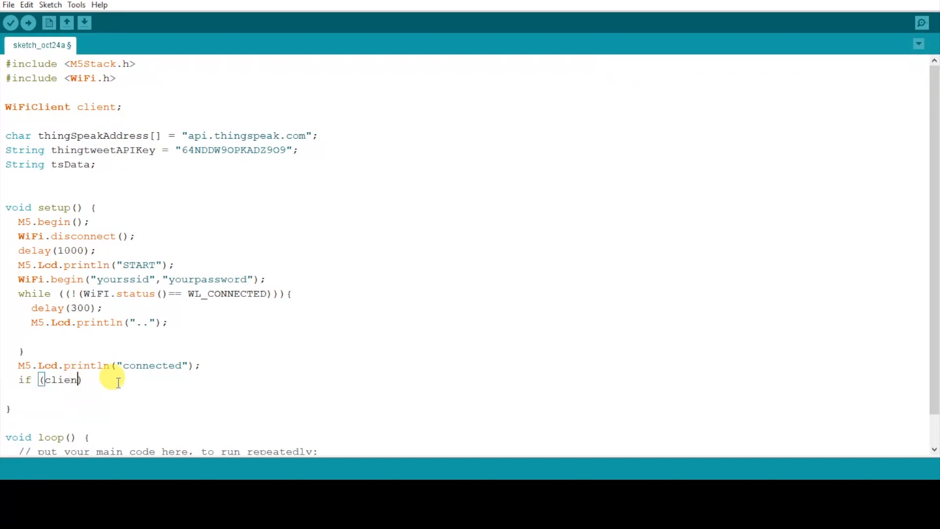
pyautogui.write('.connect')
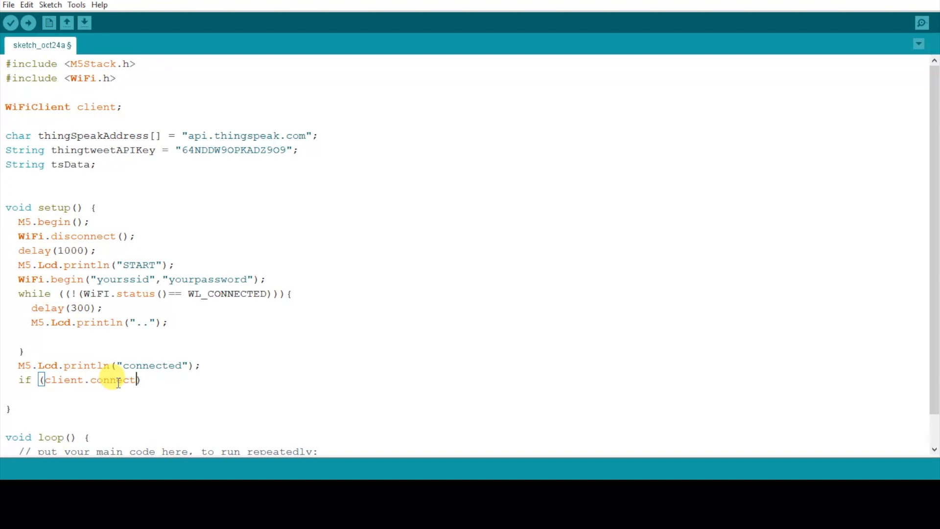
pyautogui.write('""')
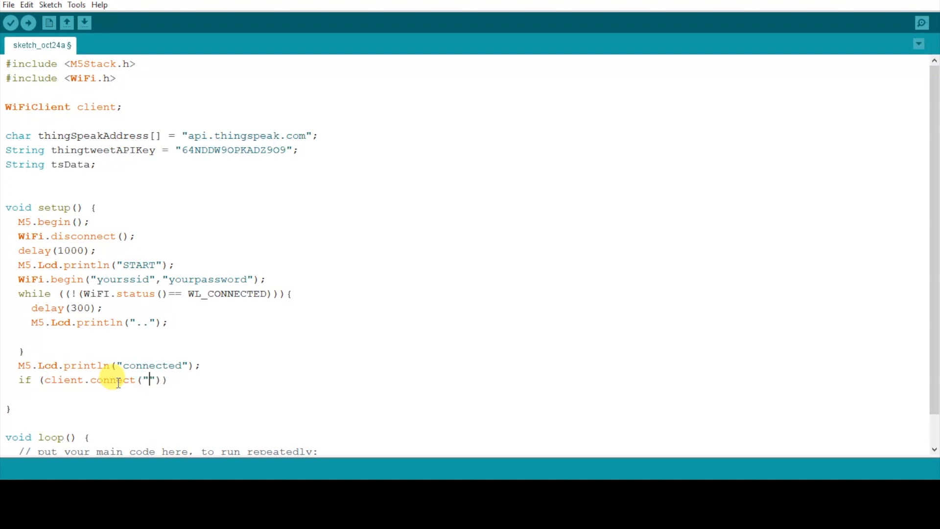
pyautogui.write('api.thingspeak')
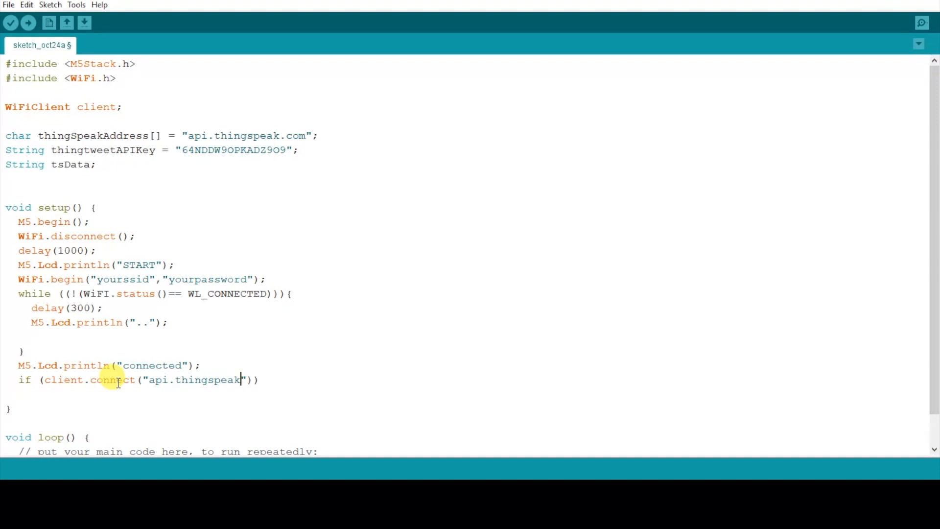
pyautogui.write('.com",)')
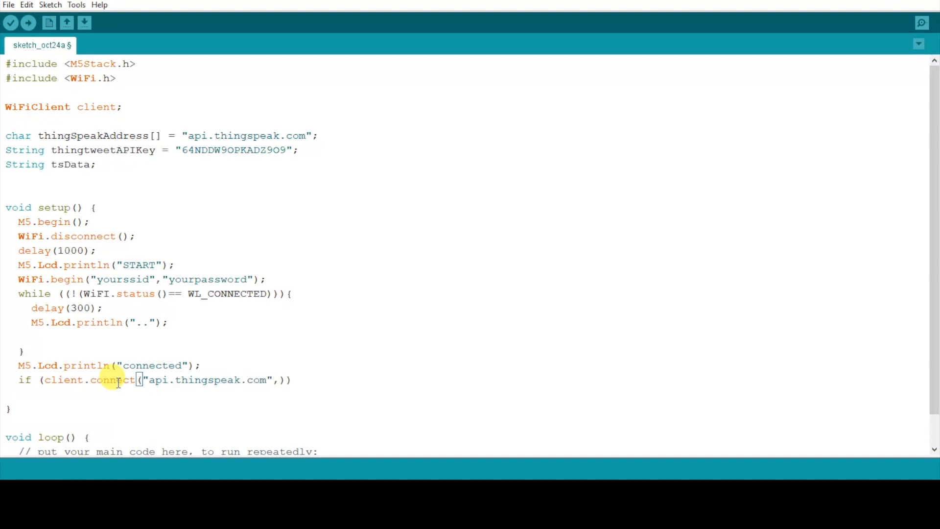
pyautogui.write('80')
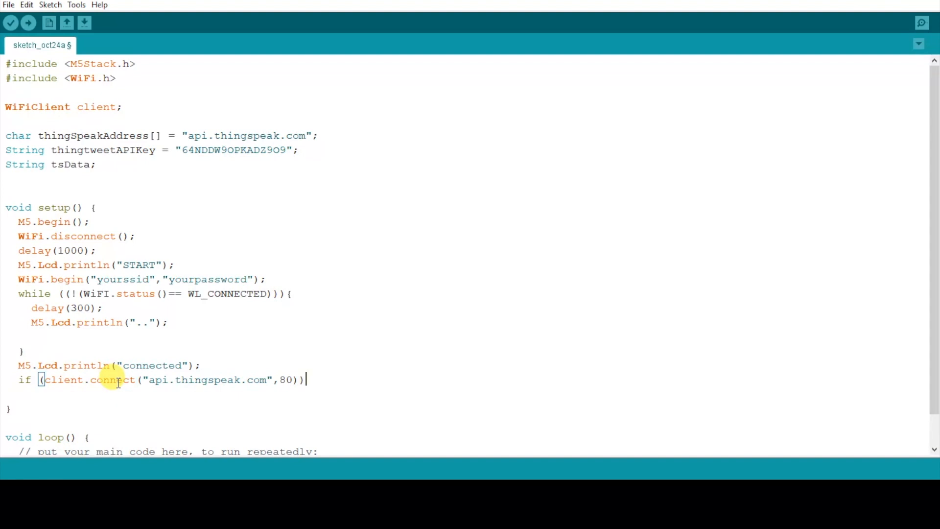
pyautogui.write('{')
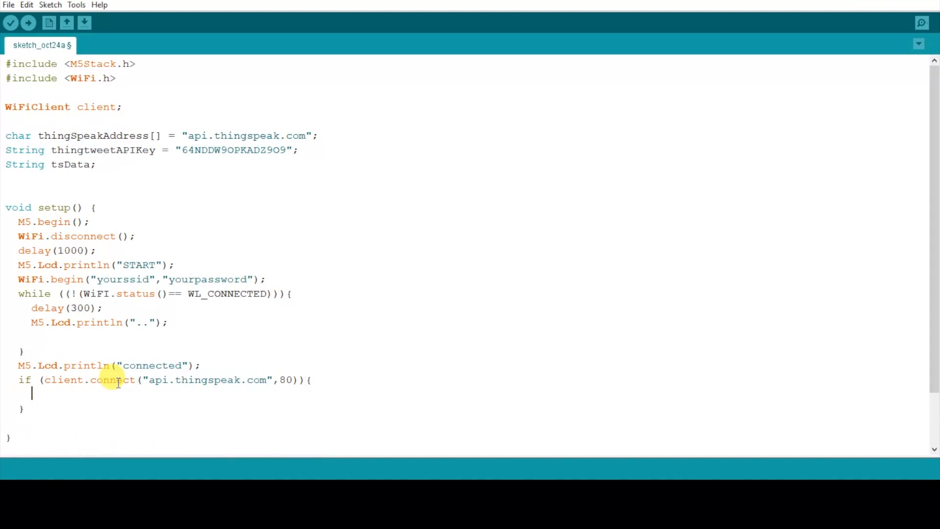
# - Begin tsData as "api_key="+thingtweetAPIKey+"&status="+ the tweet text
pyautogui.write('tsData = "api_key')
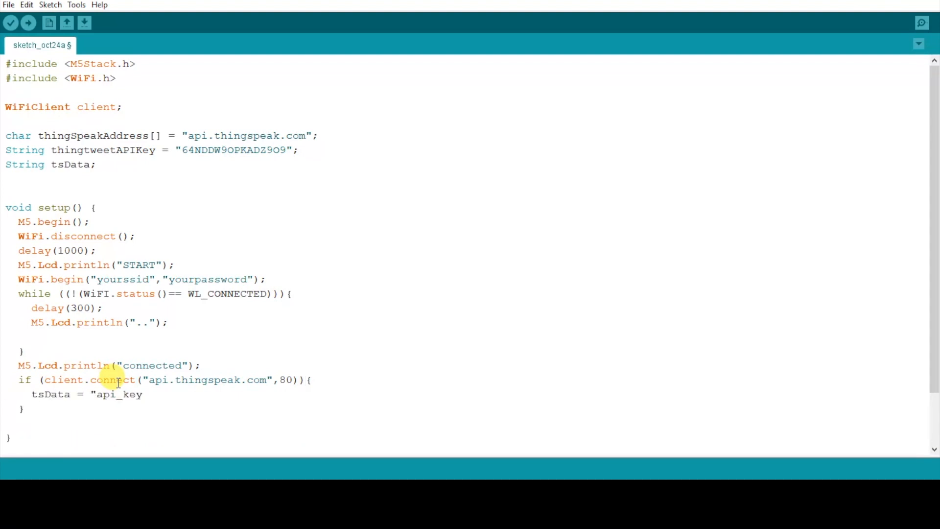
pyautogui.write('="+thingtweetAPIKey')
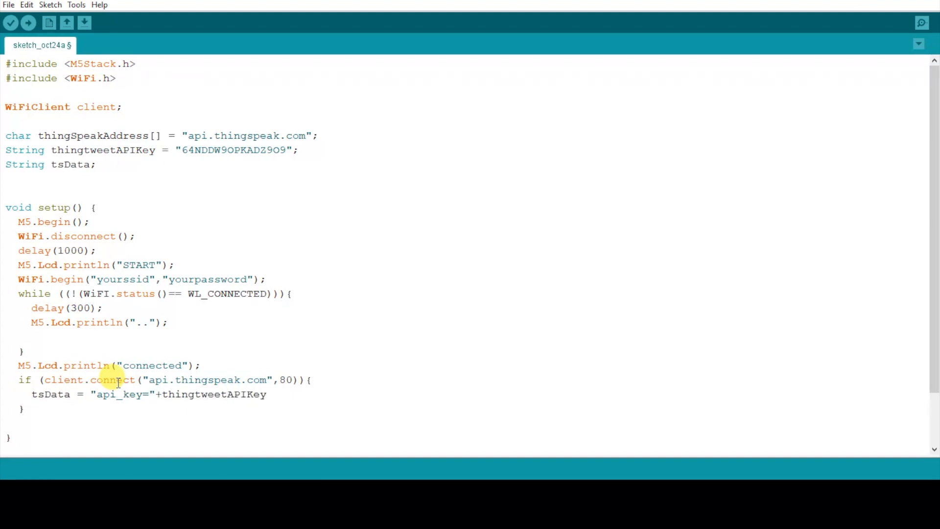
pyautogui.write('+"&status="+"This tweet was sent by my M5Stack";')
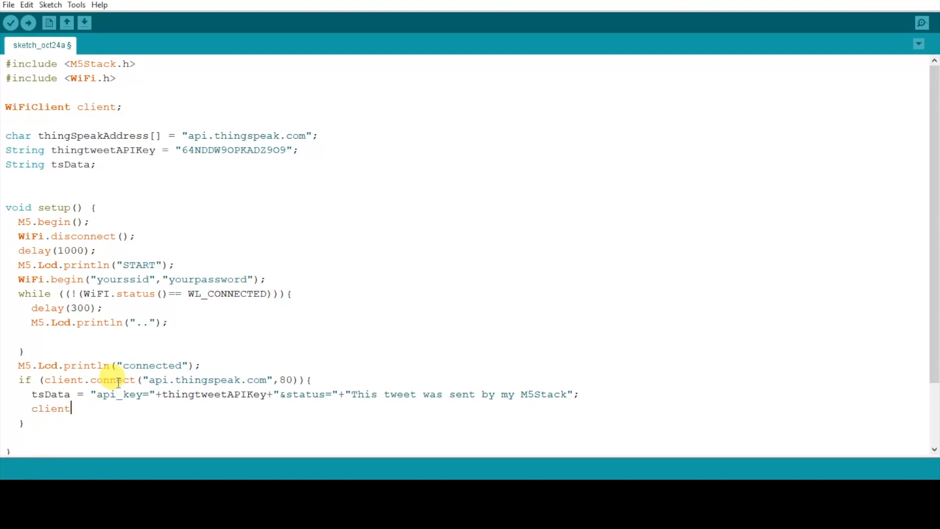
# - Send the HTTP/1.1 POST request, Content-Type header and tsData via client.print, then show "Tweet Sent"
pyautogui.write('.print(P')
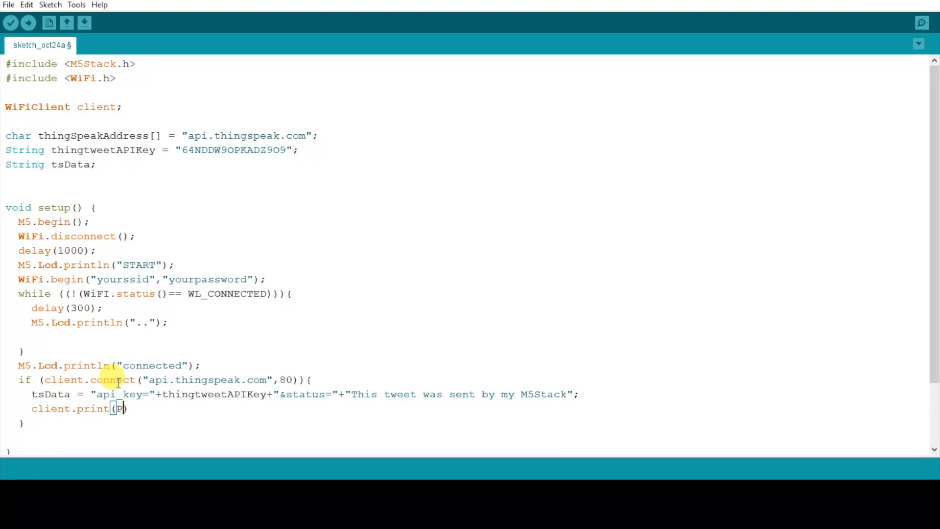
pyautogui.write('POST /apps/thingtweet/1/')
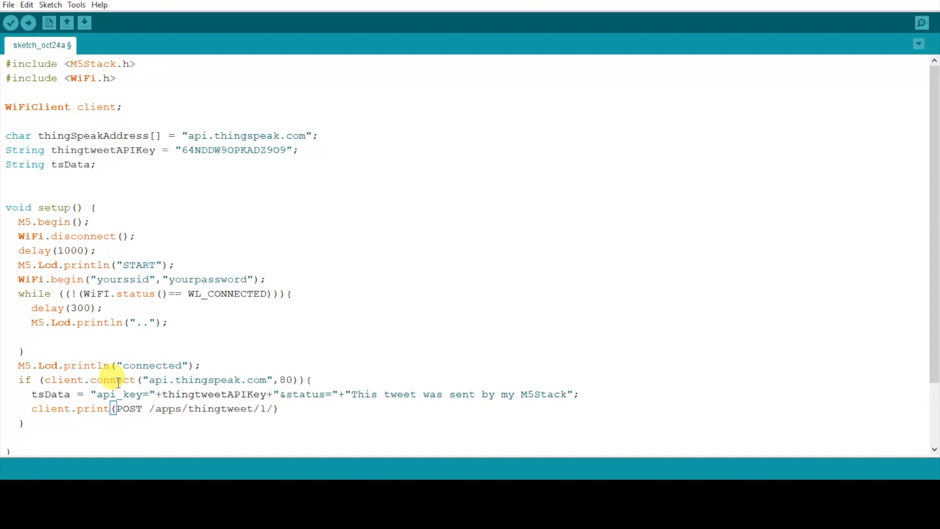
pyautogui.write('statuses/update/HTTP/1.1\\n')
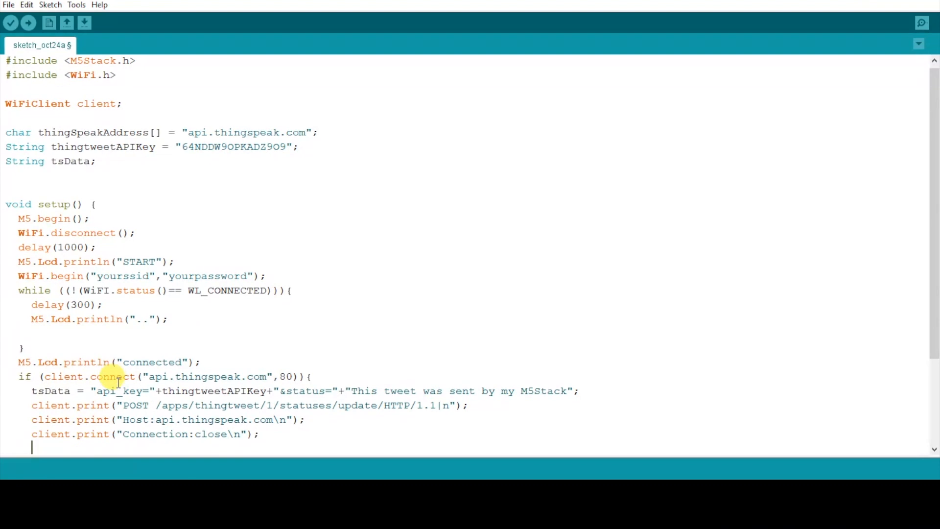
pyautogui.write('client.print("Content-Type)')
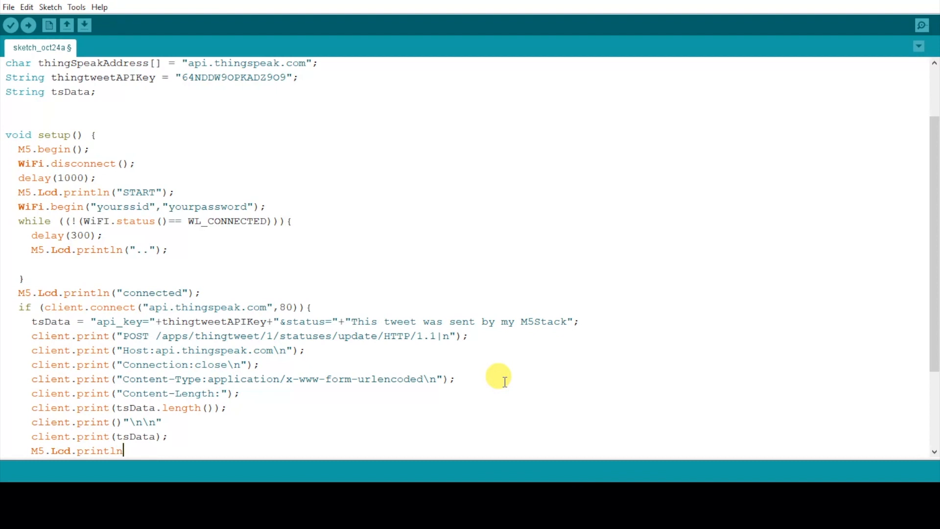
pyautogui.write('("Tweet Sent')
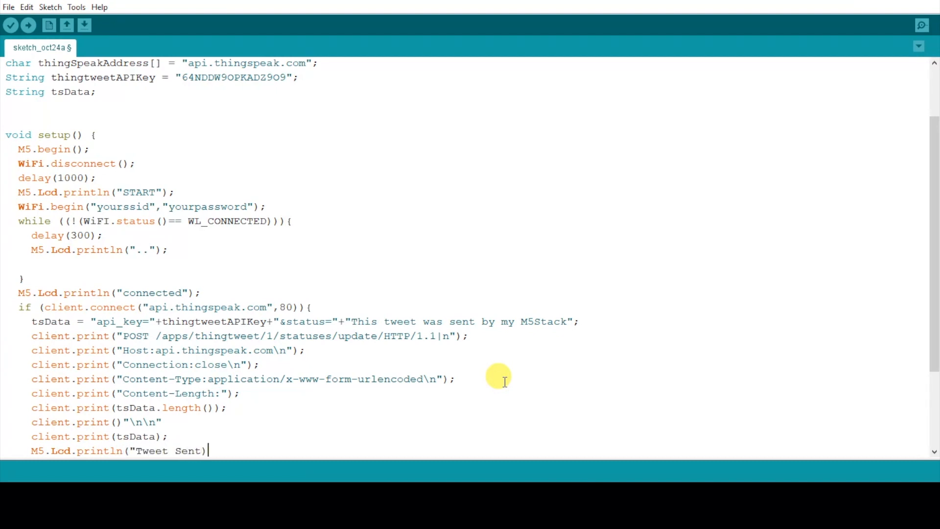
pyautogui.write('");')
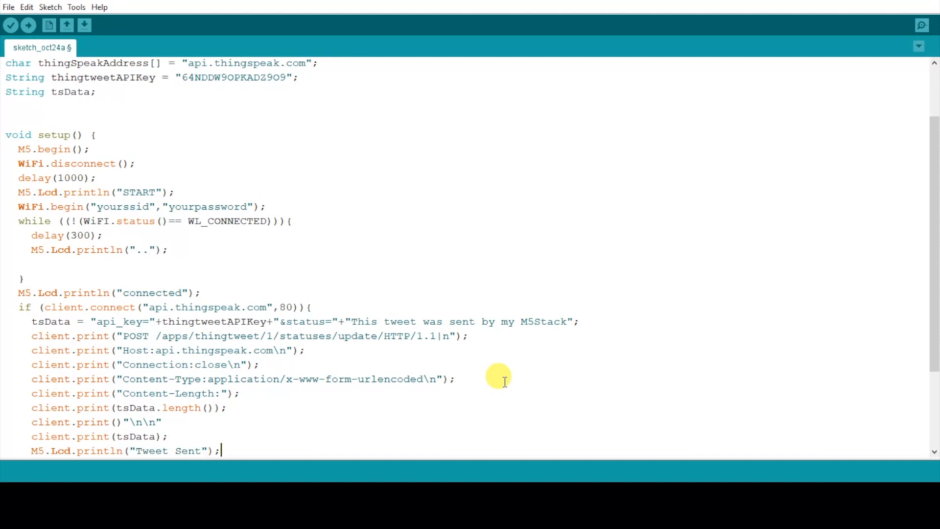
pyautogui.scroll(-3)
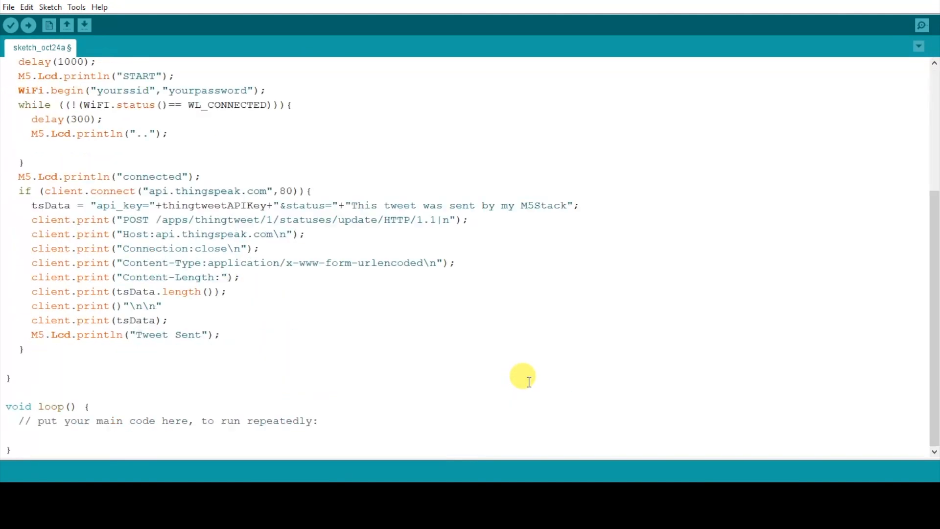
# - Save the sketch under the name 'm5tweets' and start verifying it
pyautogui.click(9, 6)
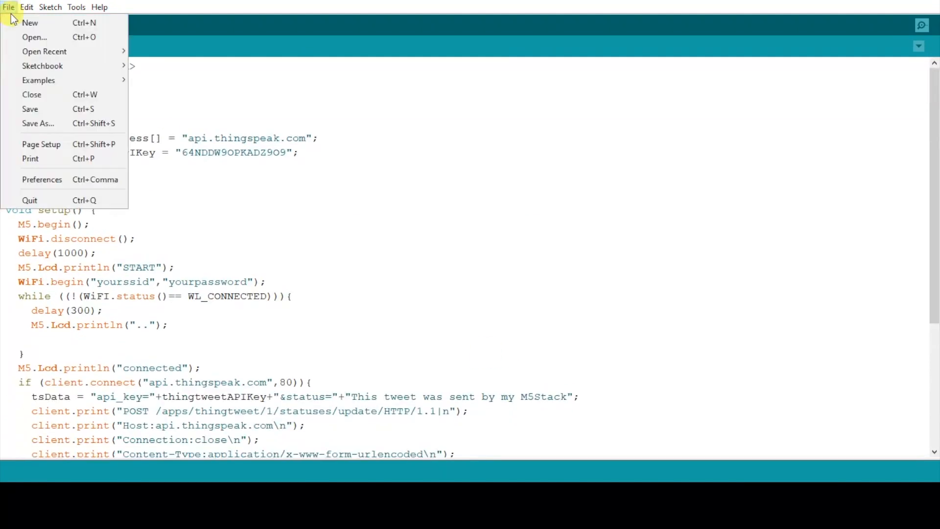
pyautogui.click(37, 122)
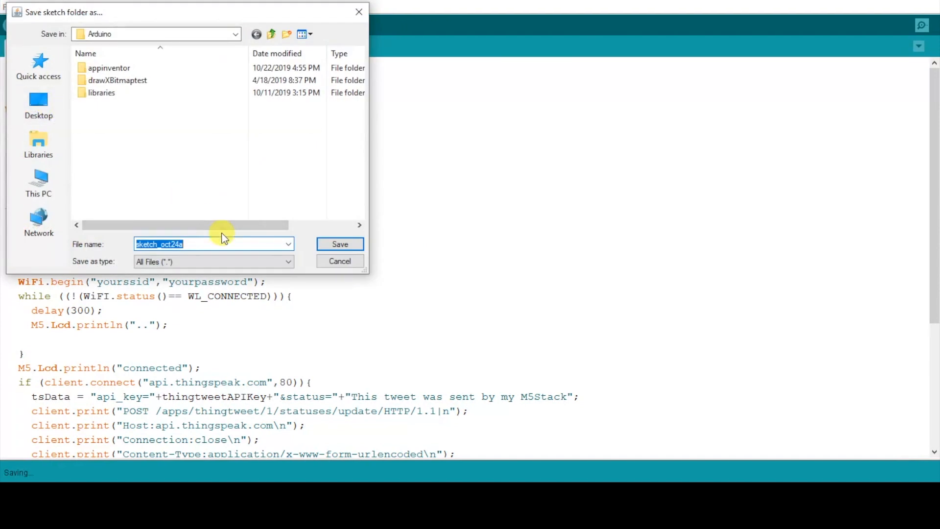
pyautogui.write('m5tweets')
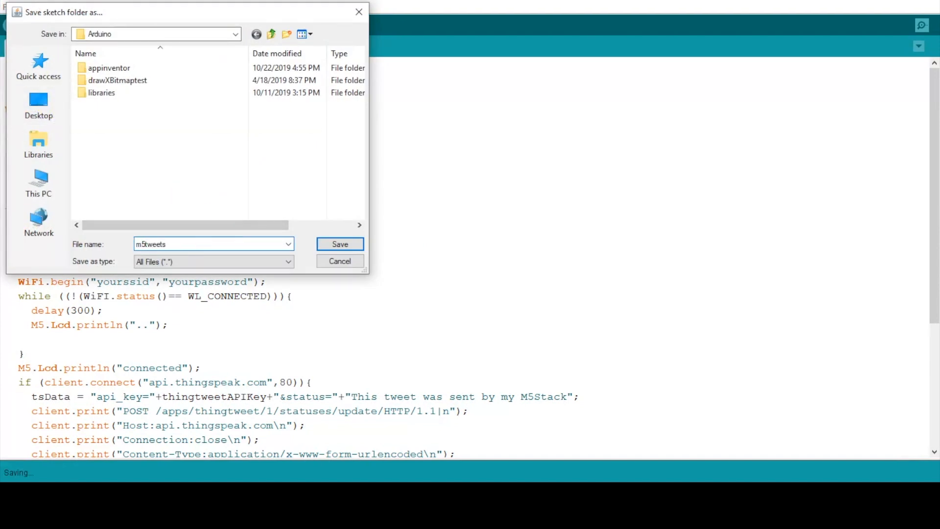
pyautogui.click(339, 244)
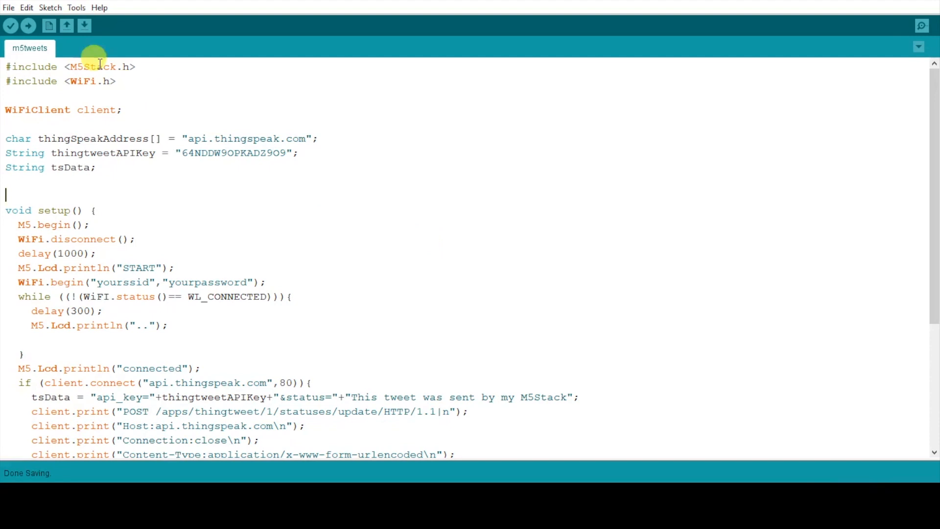
pyautogui.click(11, 25)
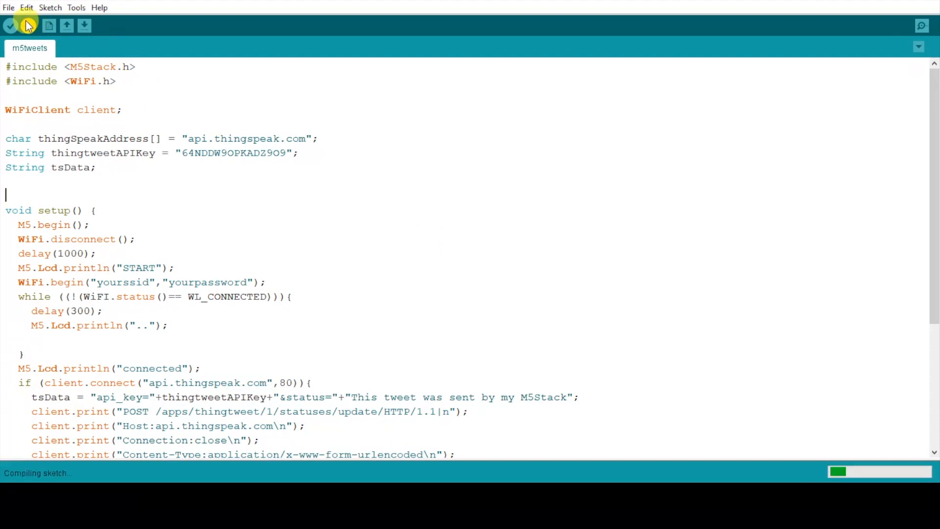